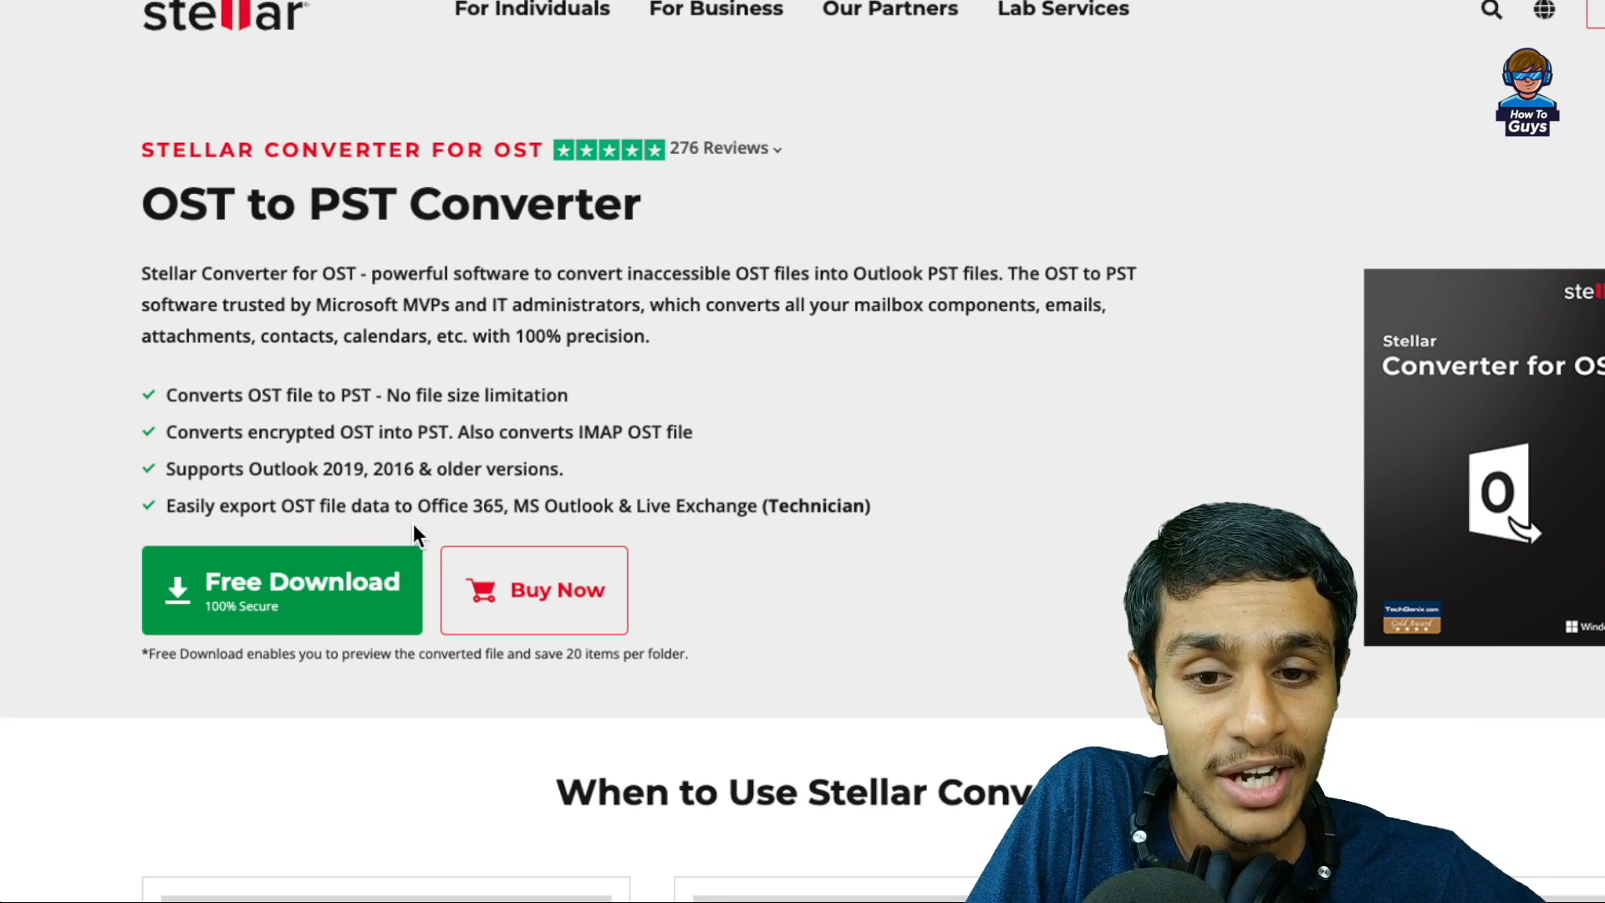
{"action": "mouse_move", "coordinate": [533, 534]}
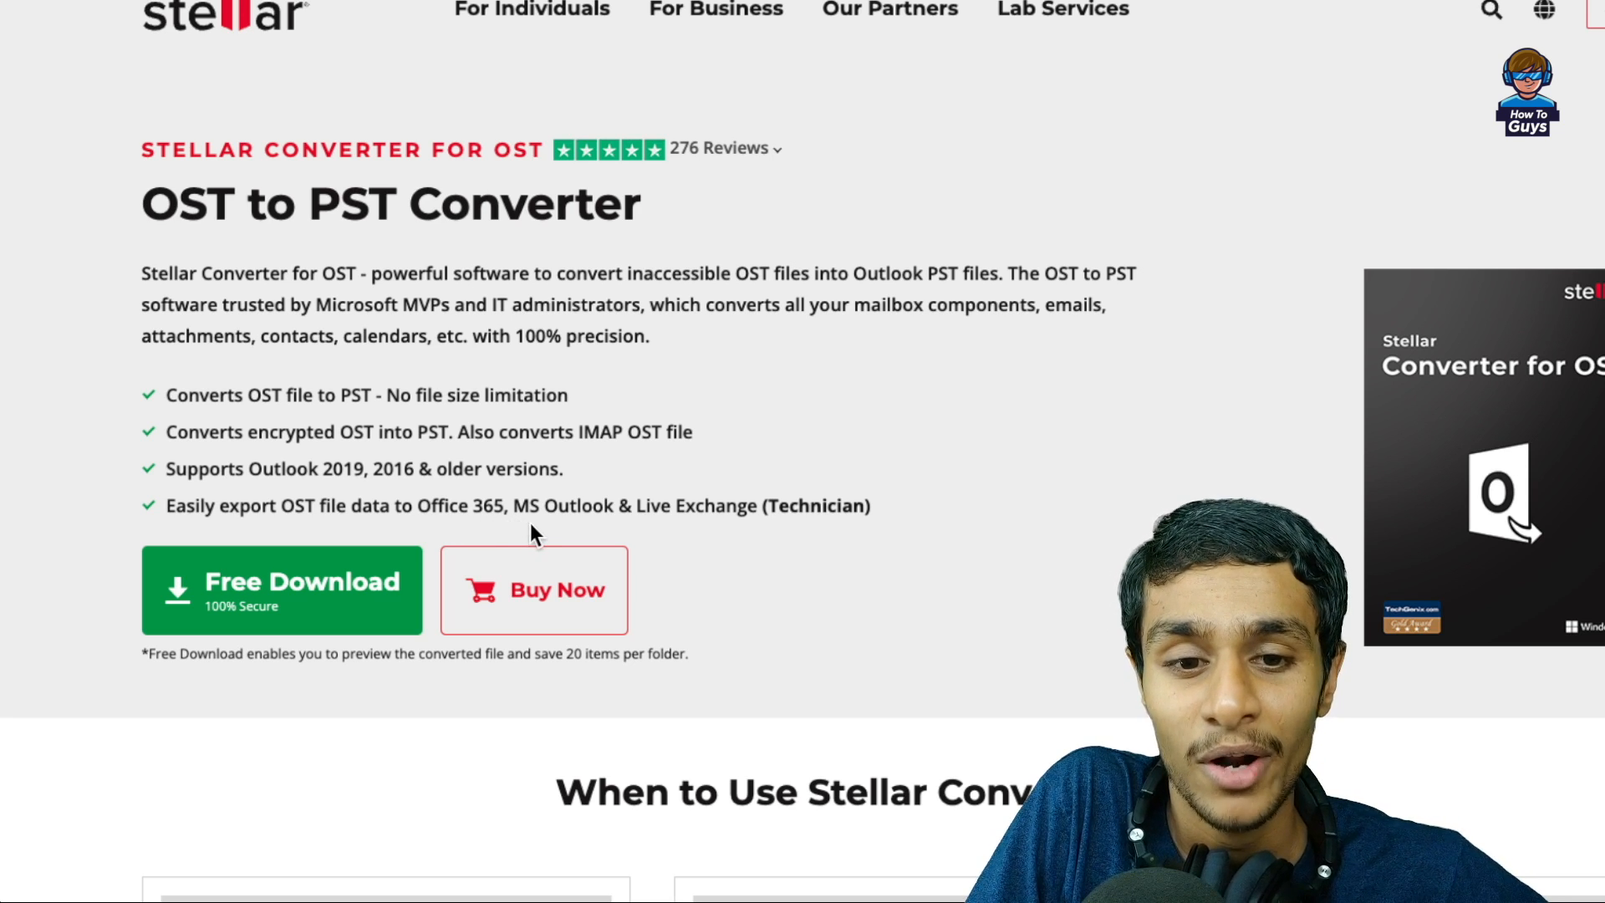
Download and install Stellar Converter for OST in English to the default folder, then launch it.
{"action": "scroll", "scroll_direction": "down", "scroll_amount": 3}
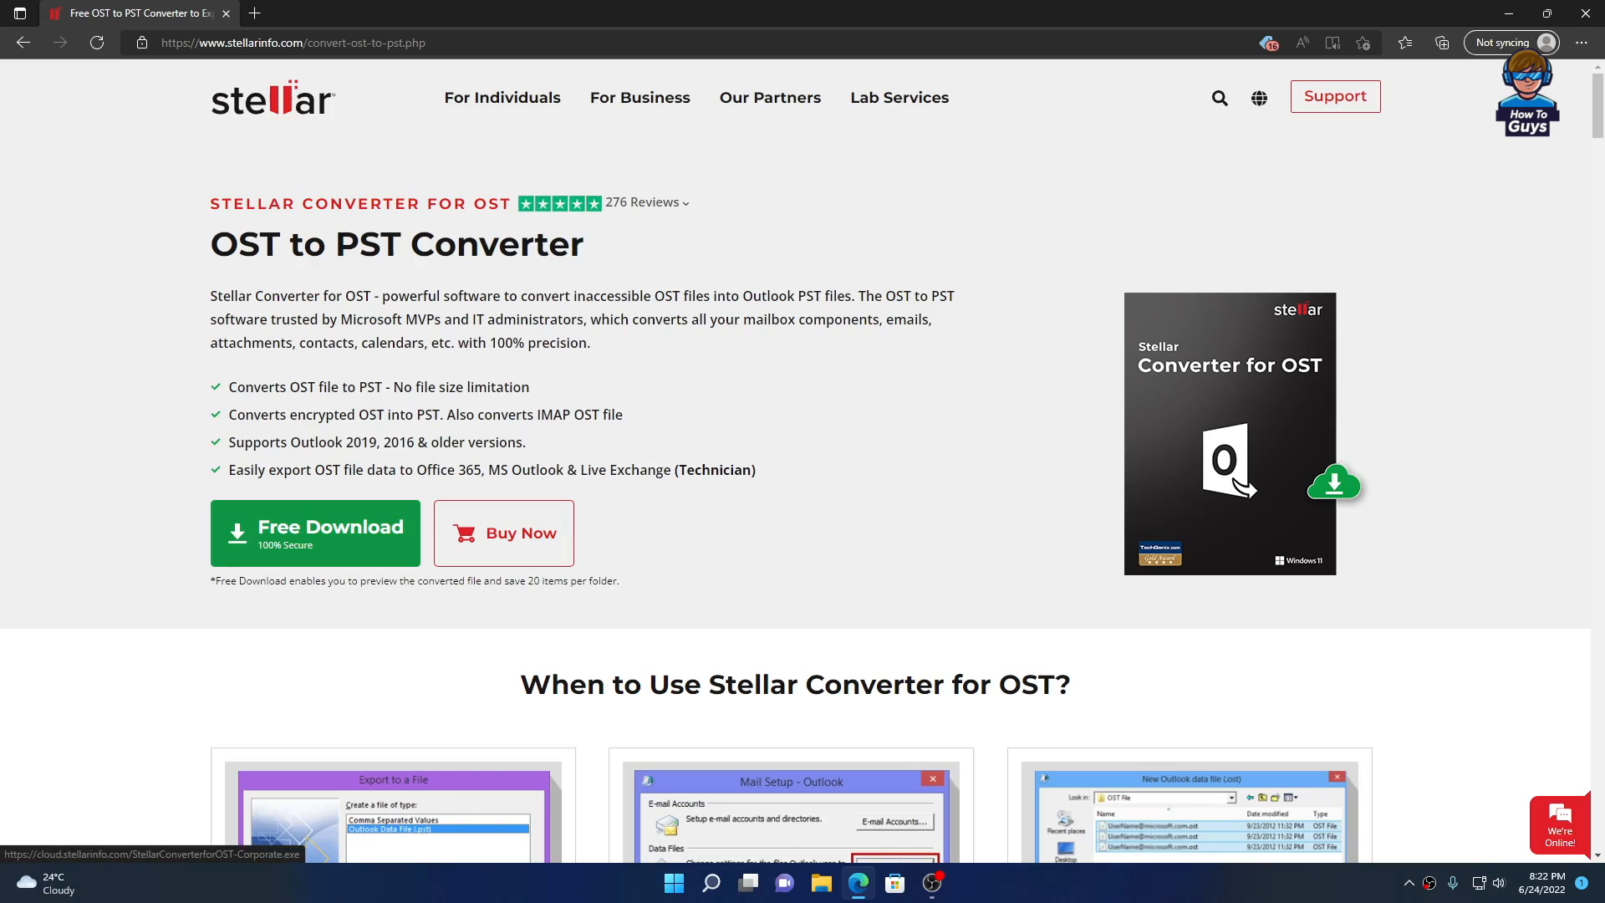
{"action": "left_click", "coordinate": [314, 532]}
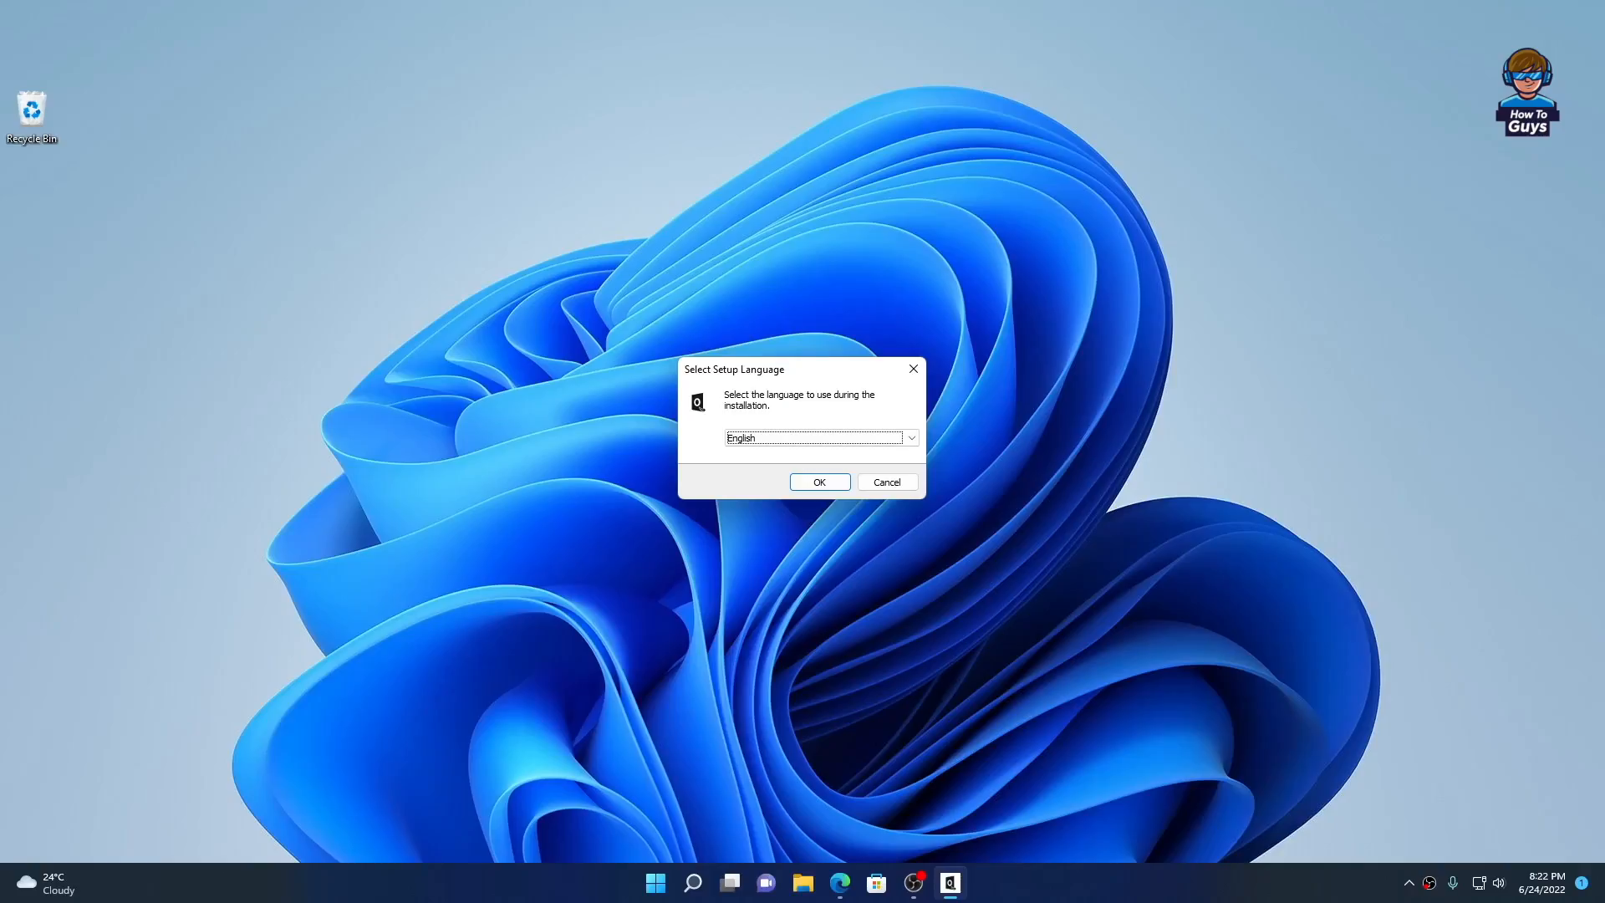
{"action": "left_click", "coordinate": [817, 481]}
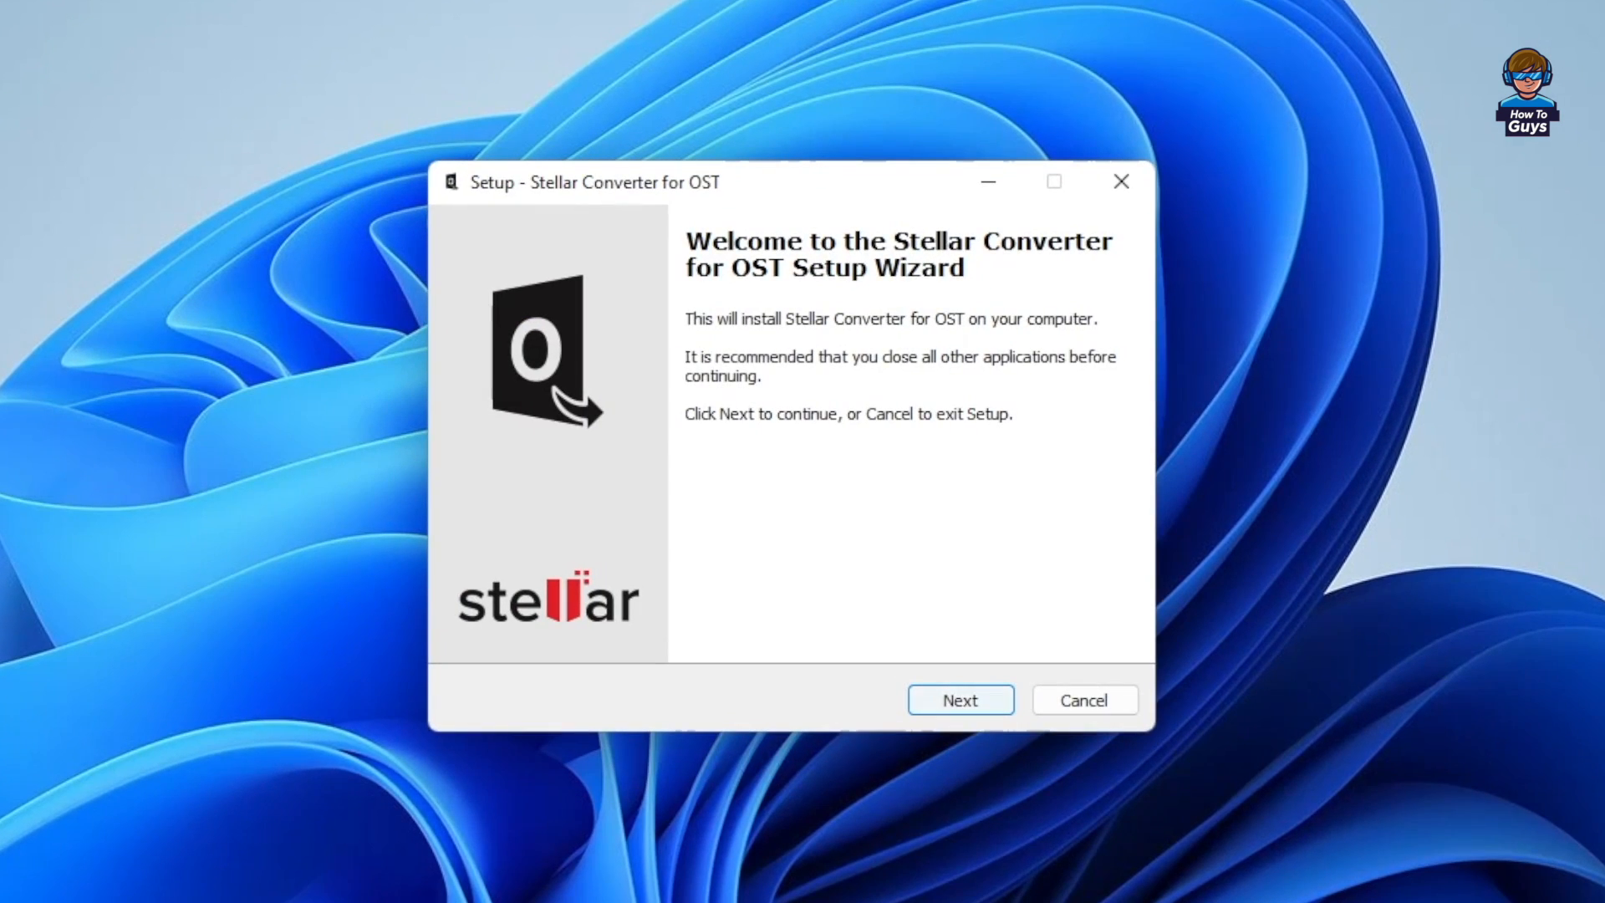
{"action": "left_click", "coordinate": [958, 698]}
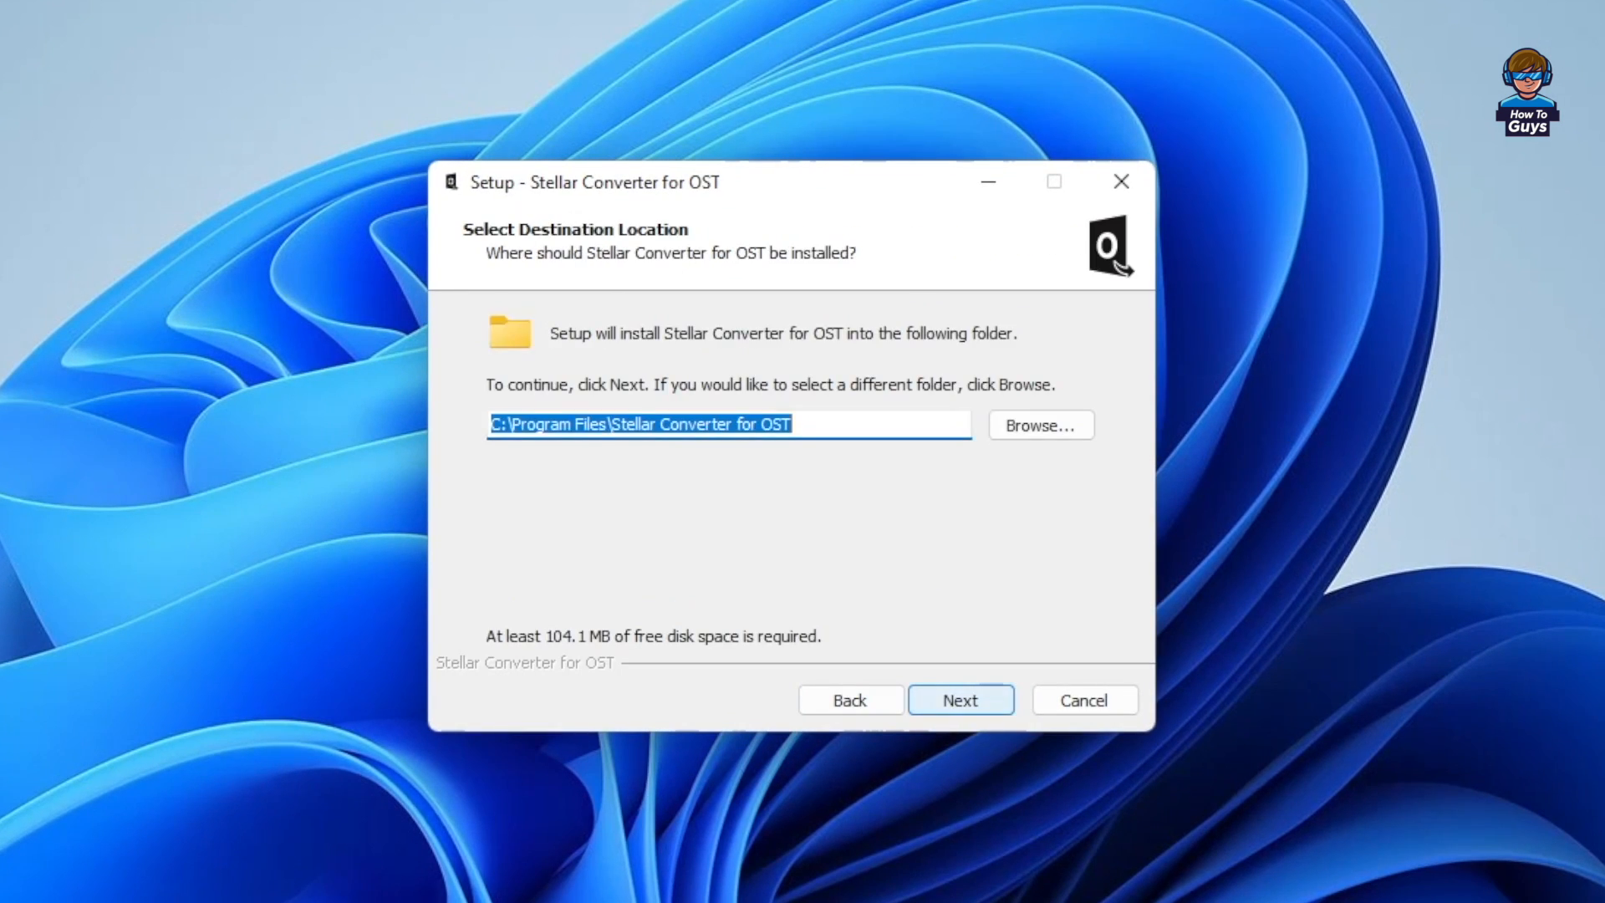
{"action": "left_click", "coordinate": [959, 699]}
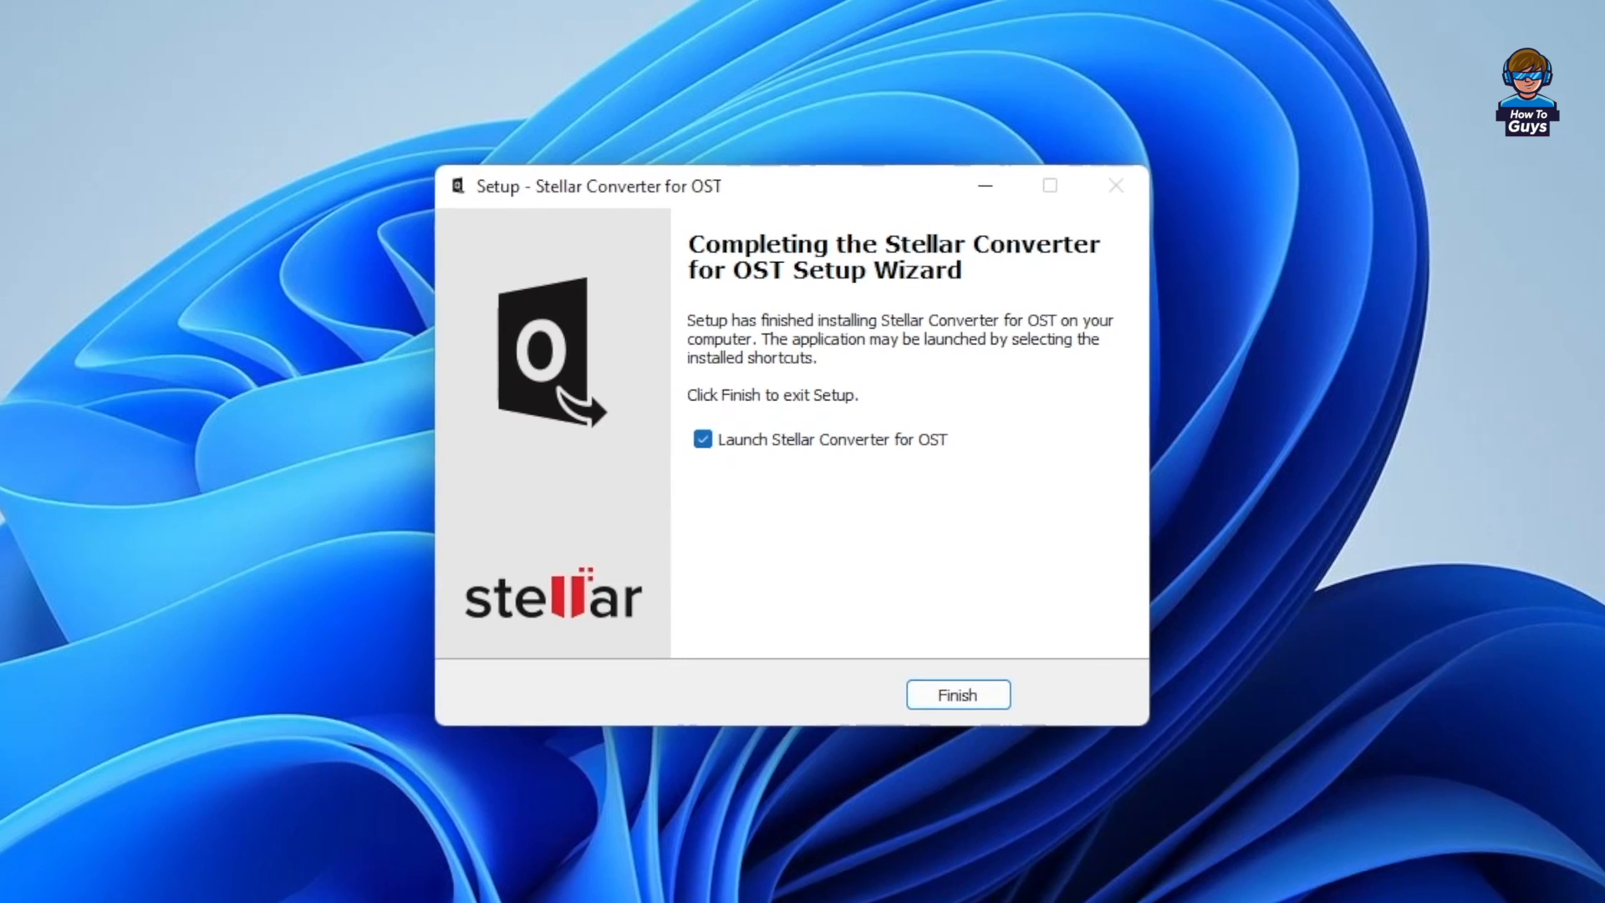
{"action": "left_click", "coordinate": [956, 694]}
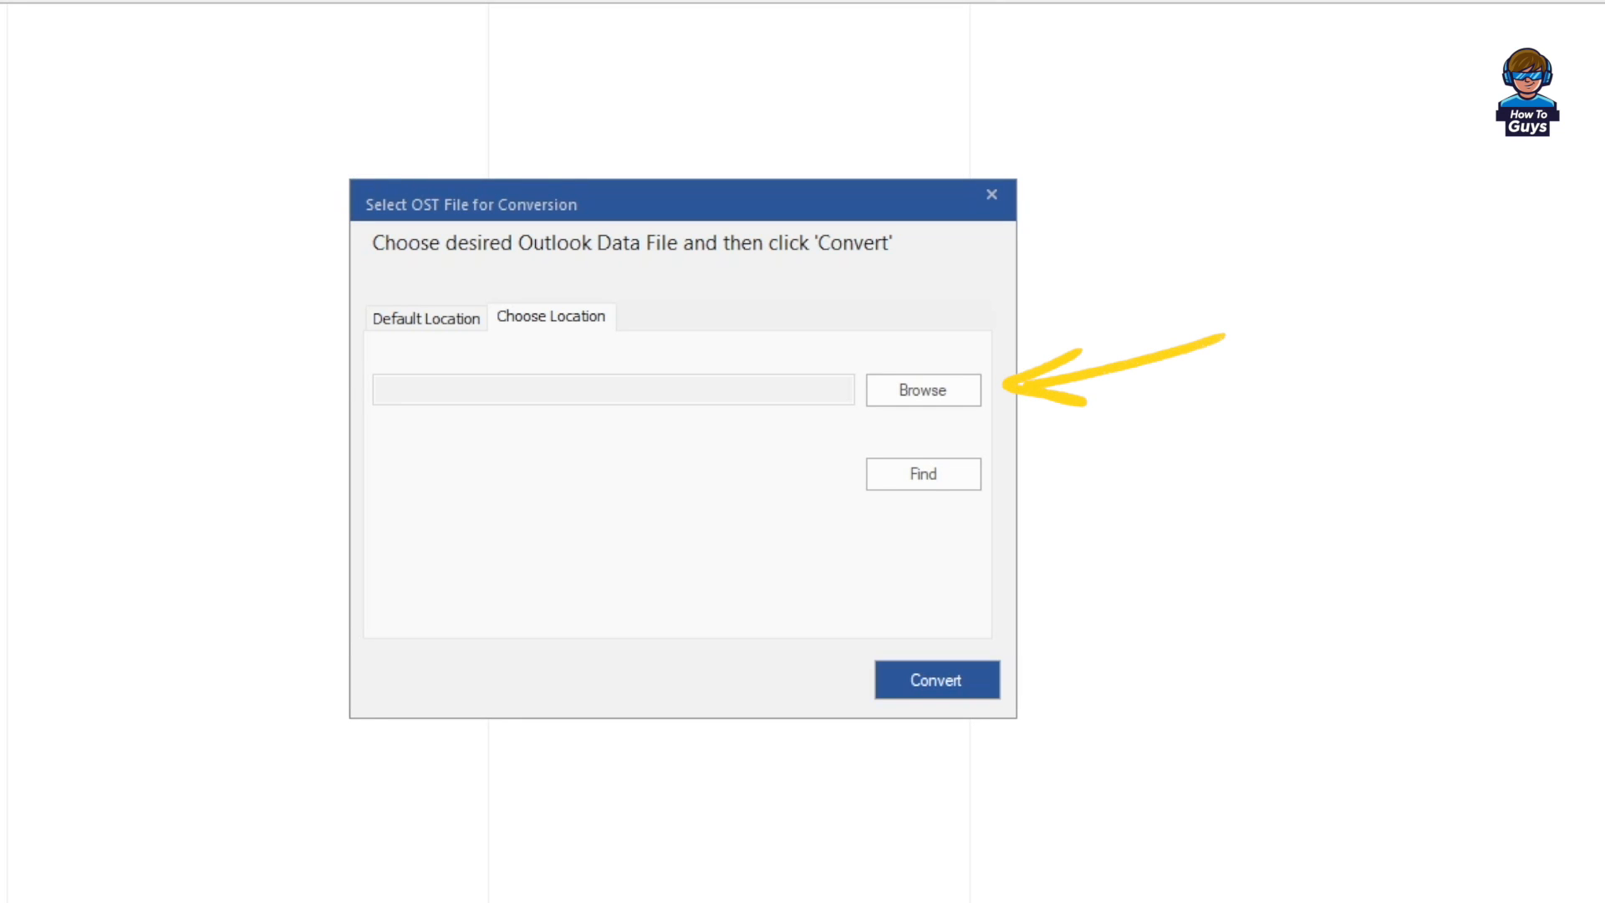
Load the .ost file from the Desktop's OST File folder and convert it.
{"action": "left_click", "coordinate": [922, 391]}
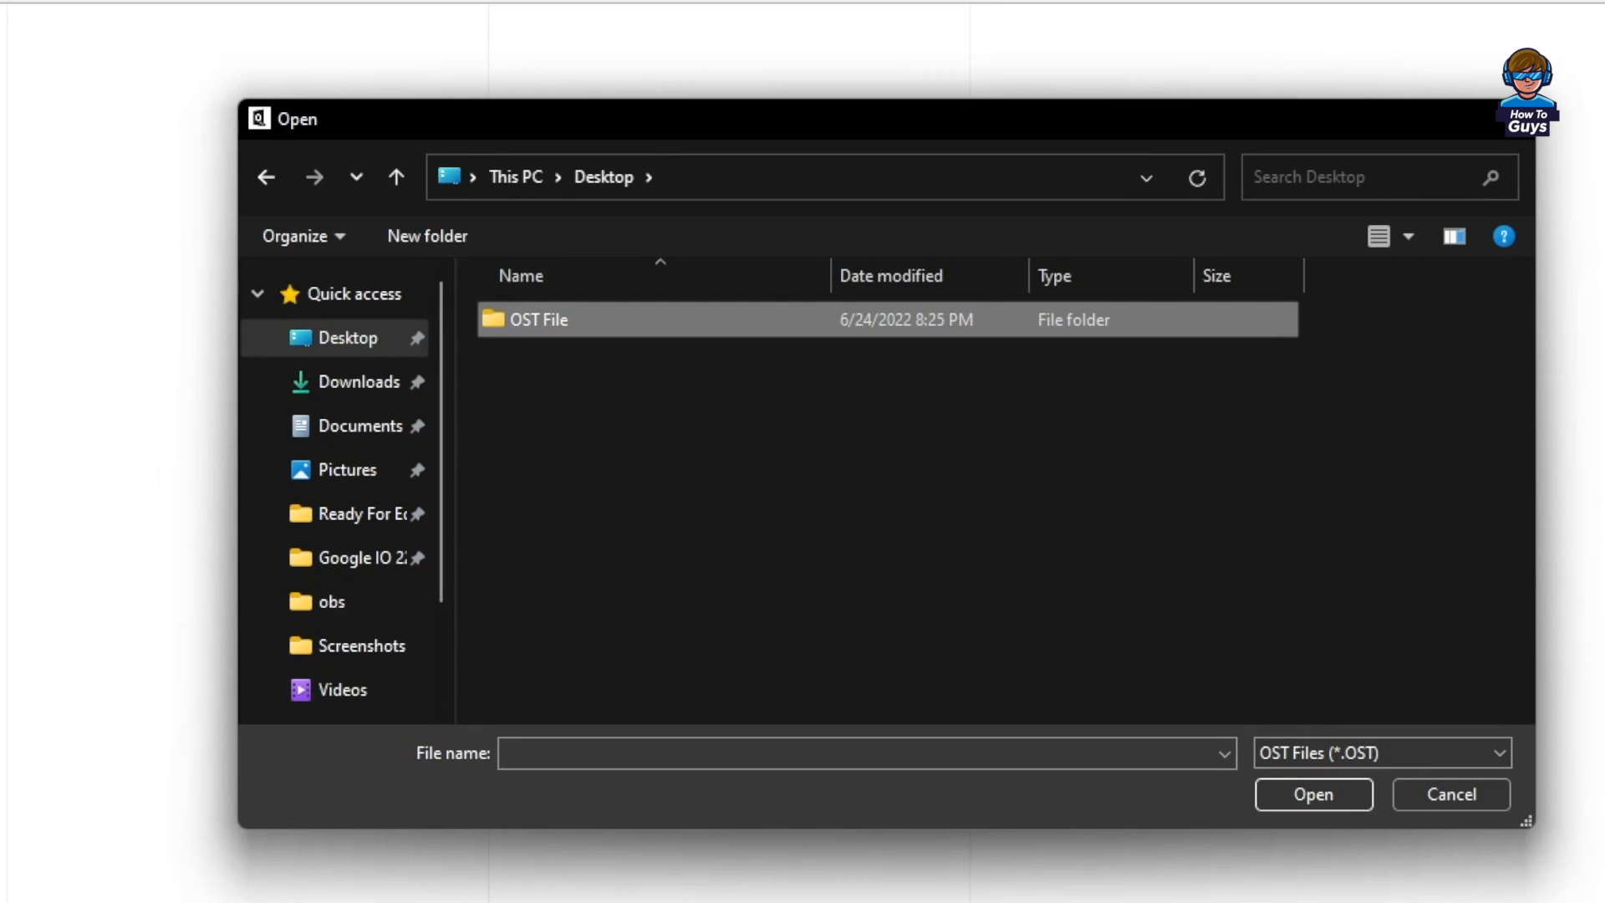
{"action": "double_click", "coordinate": [546, 320]}
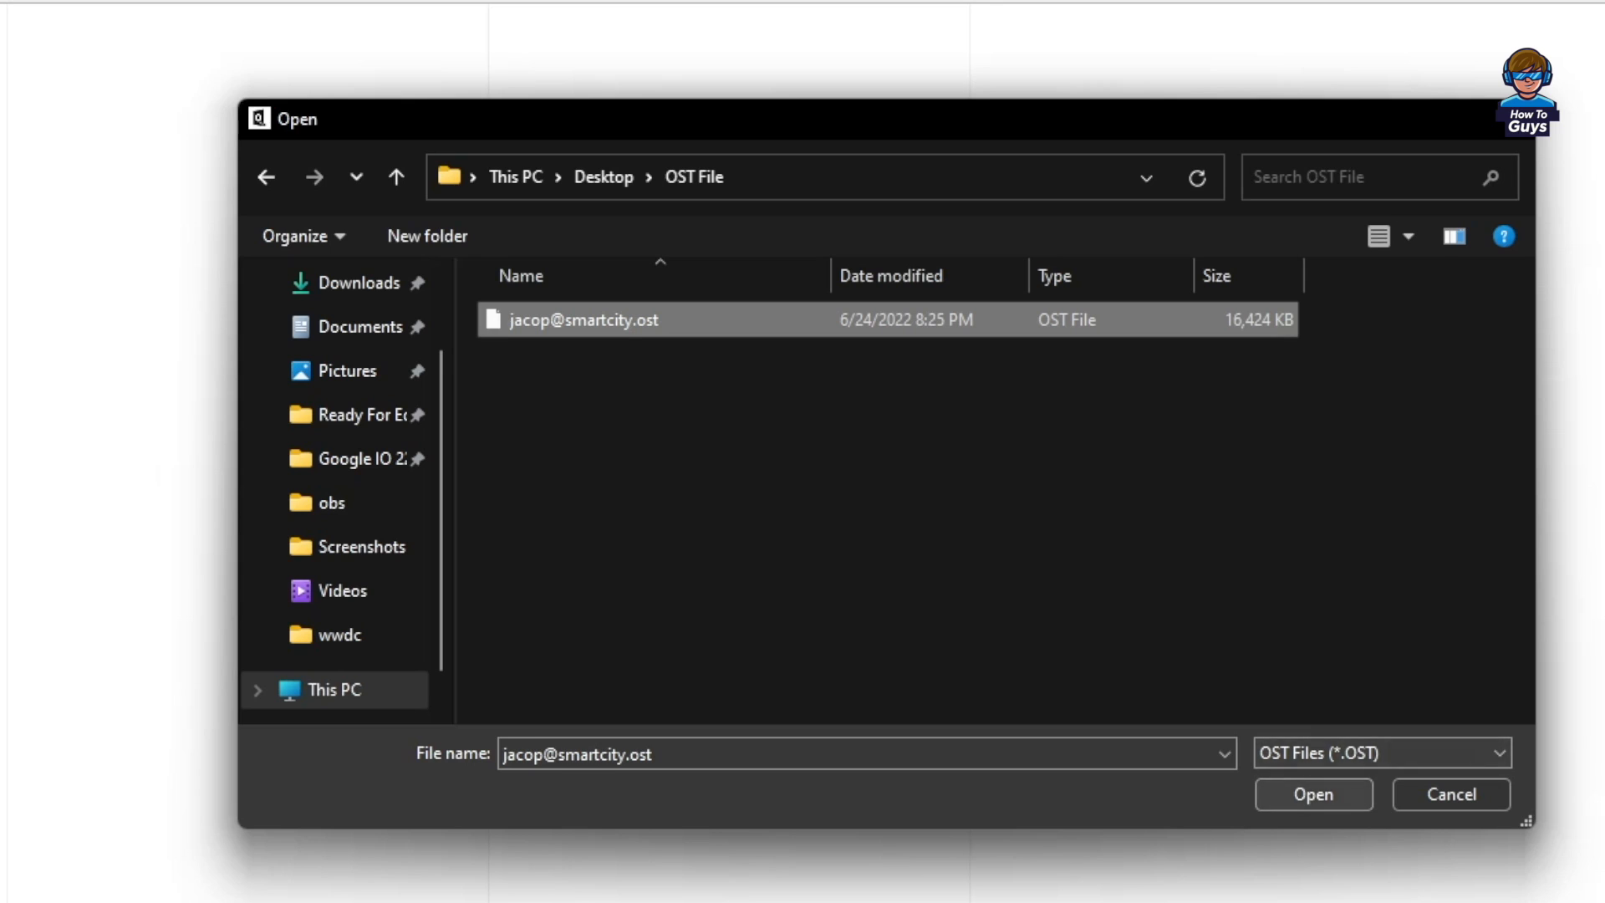
{"action": "left_click", "coordinate": [1312, 794]}
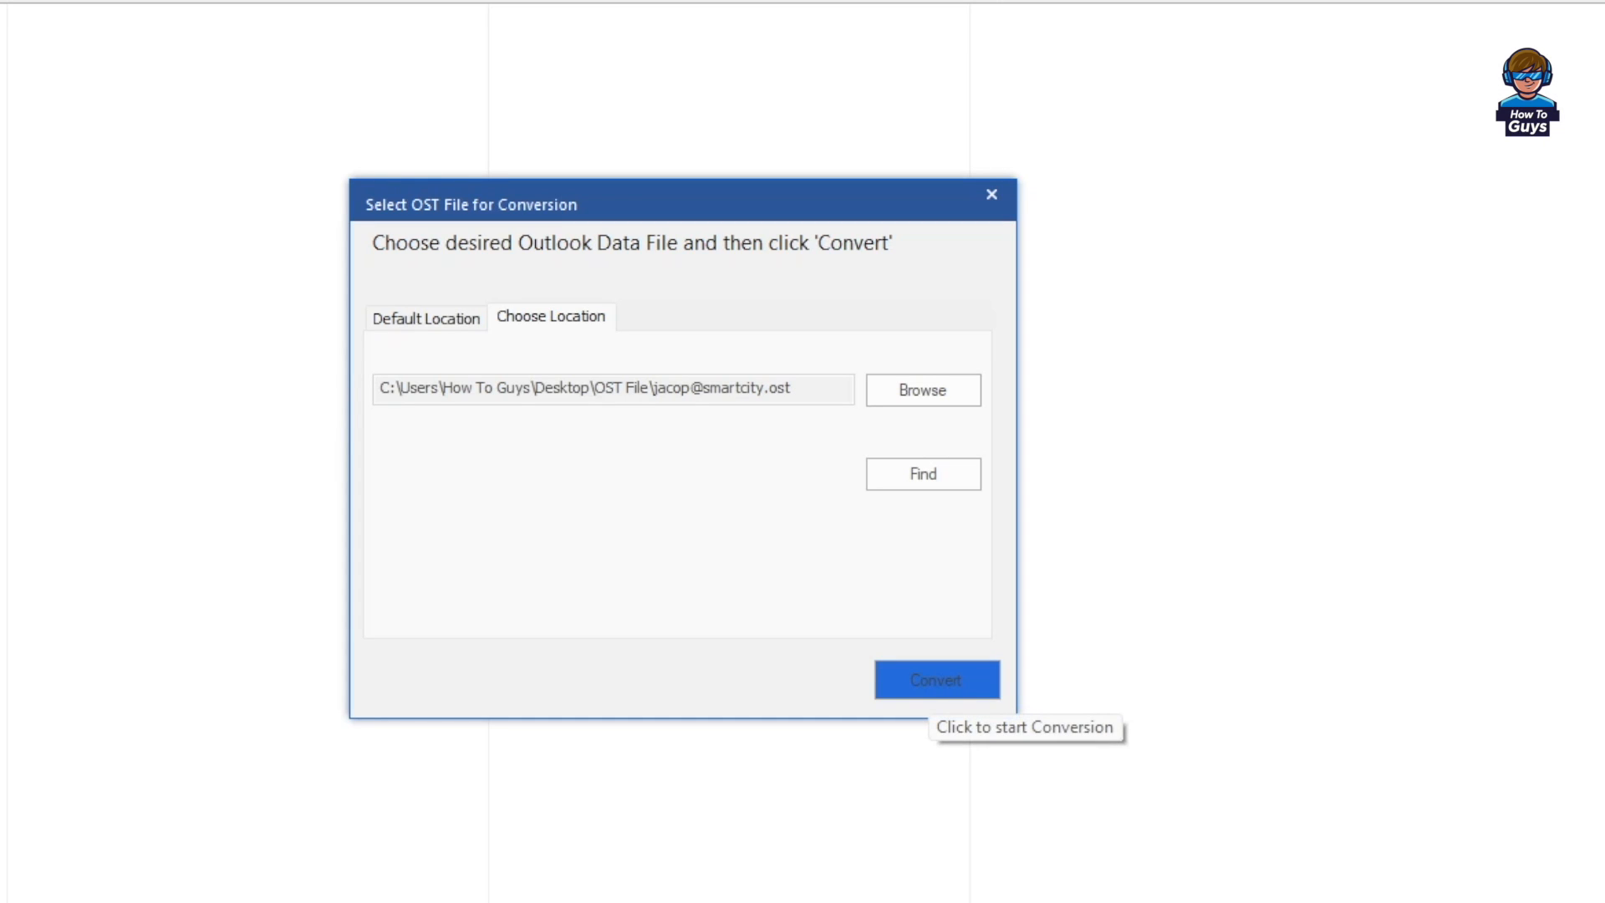
{"action": "mouse_move", "coordinate": [921, 474]}
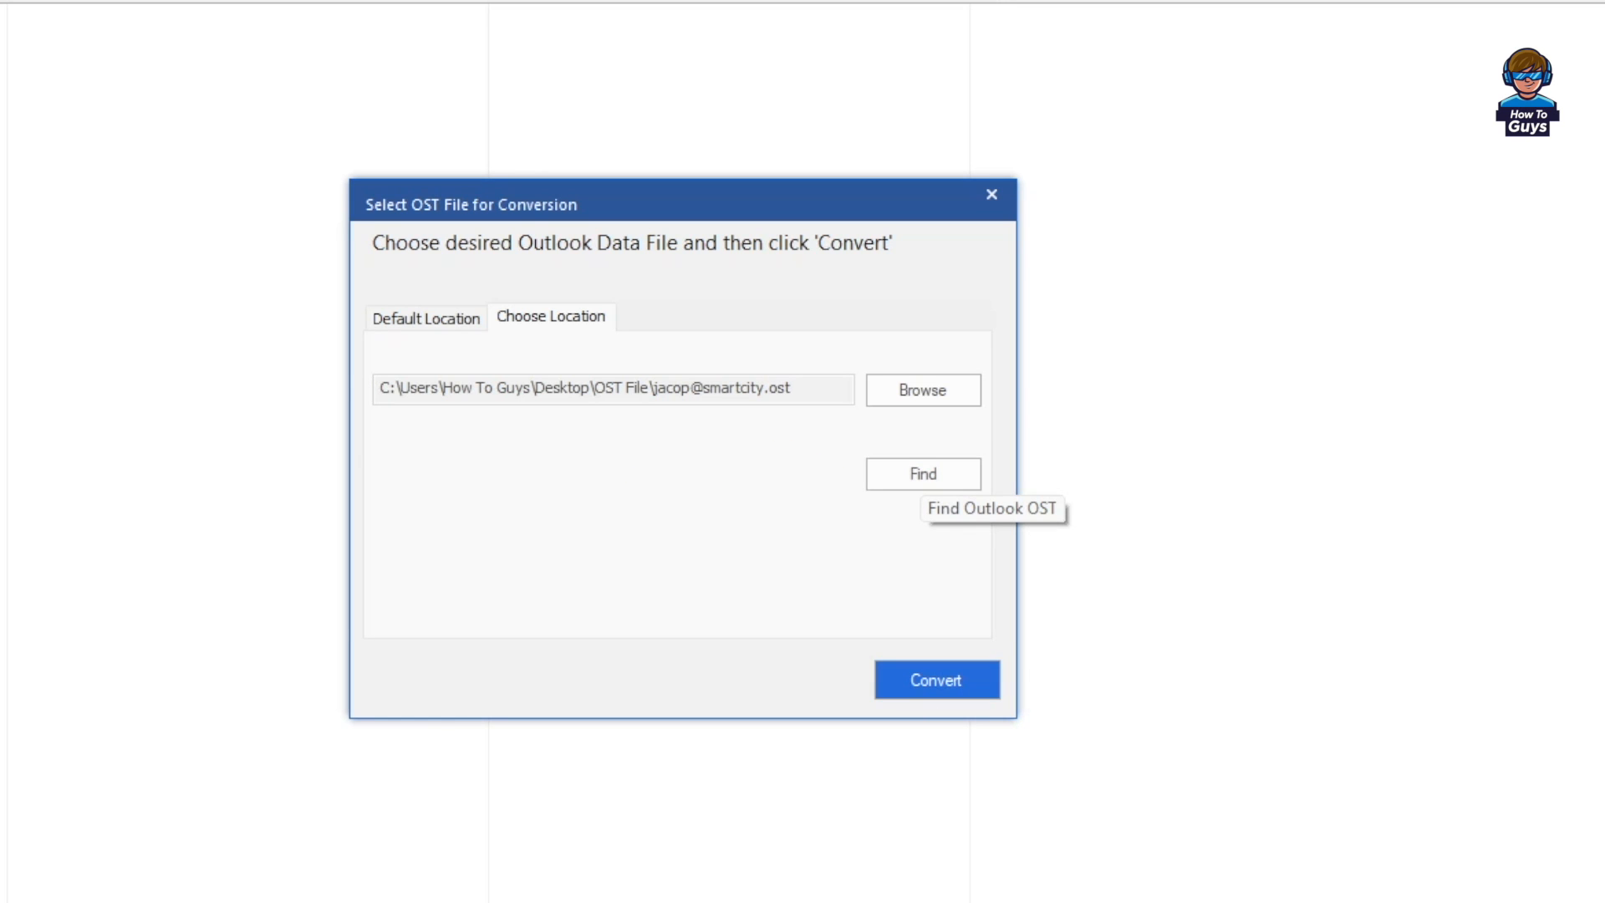
{"action": "left_click", "coordinate": [935, 679]}
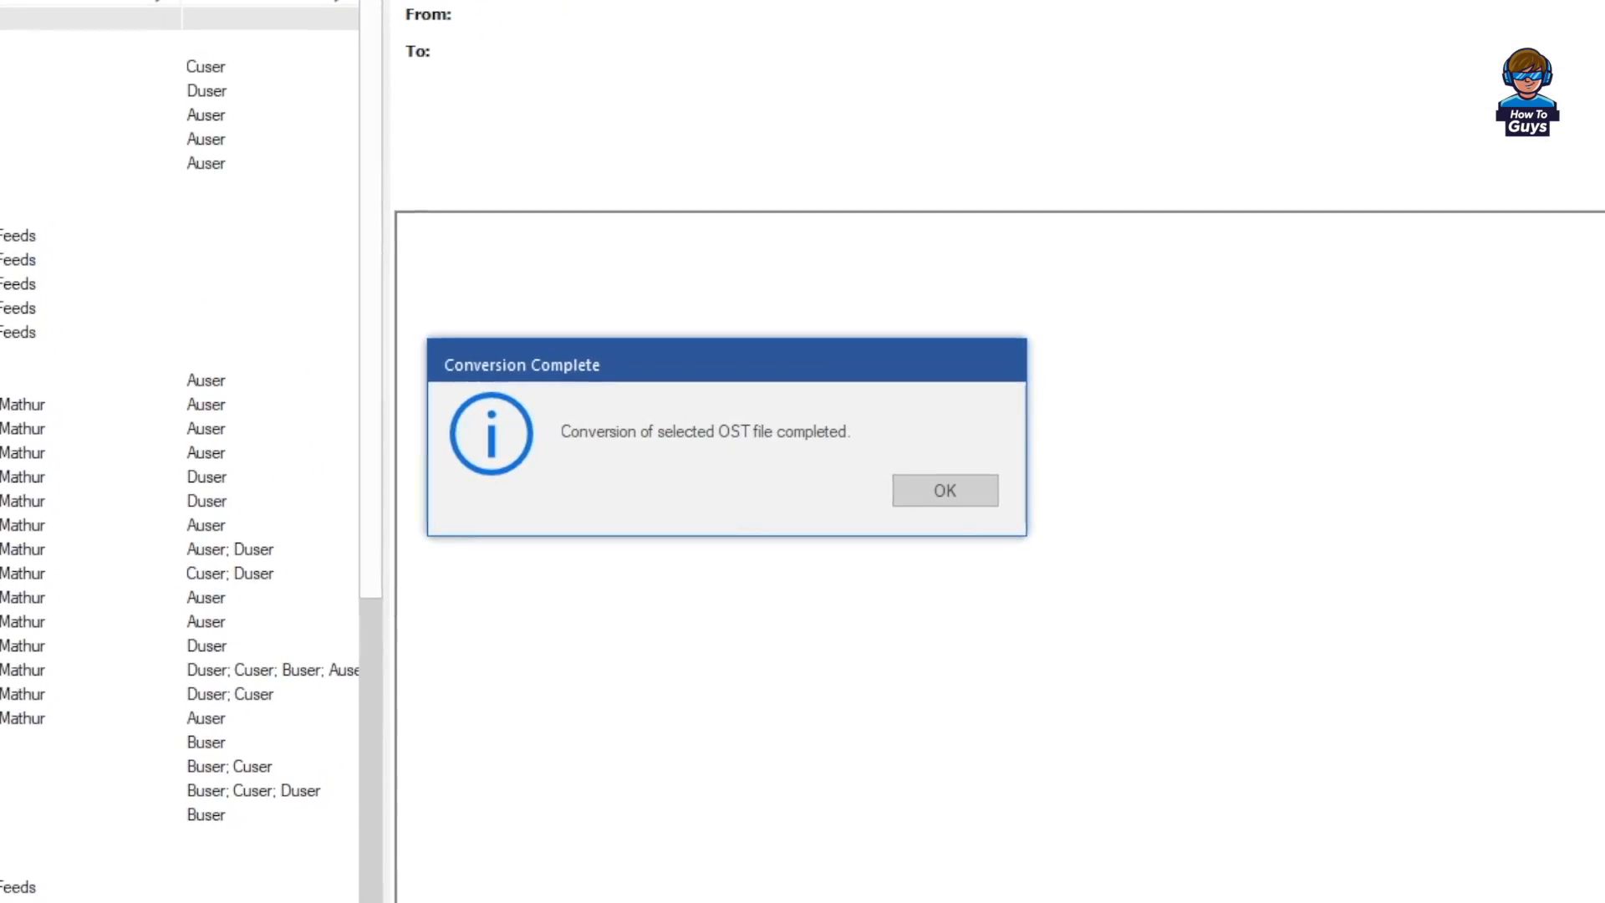
Dismiss the Conversion Complete message to show the mailbox tree with 361 mail items.
{"action": "left_click", "coordinate": [943, 490]}
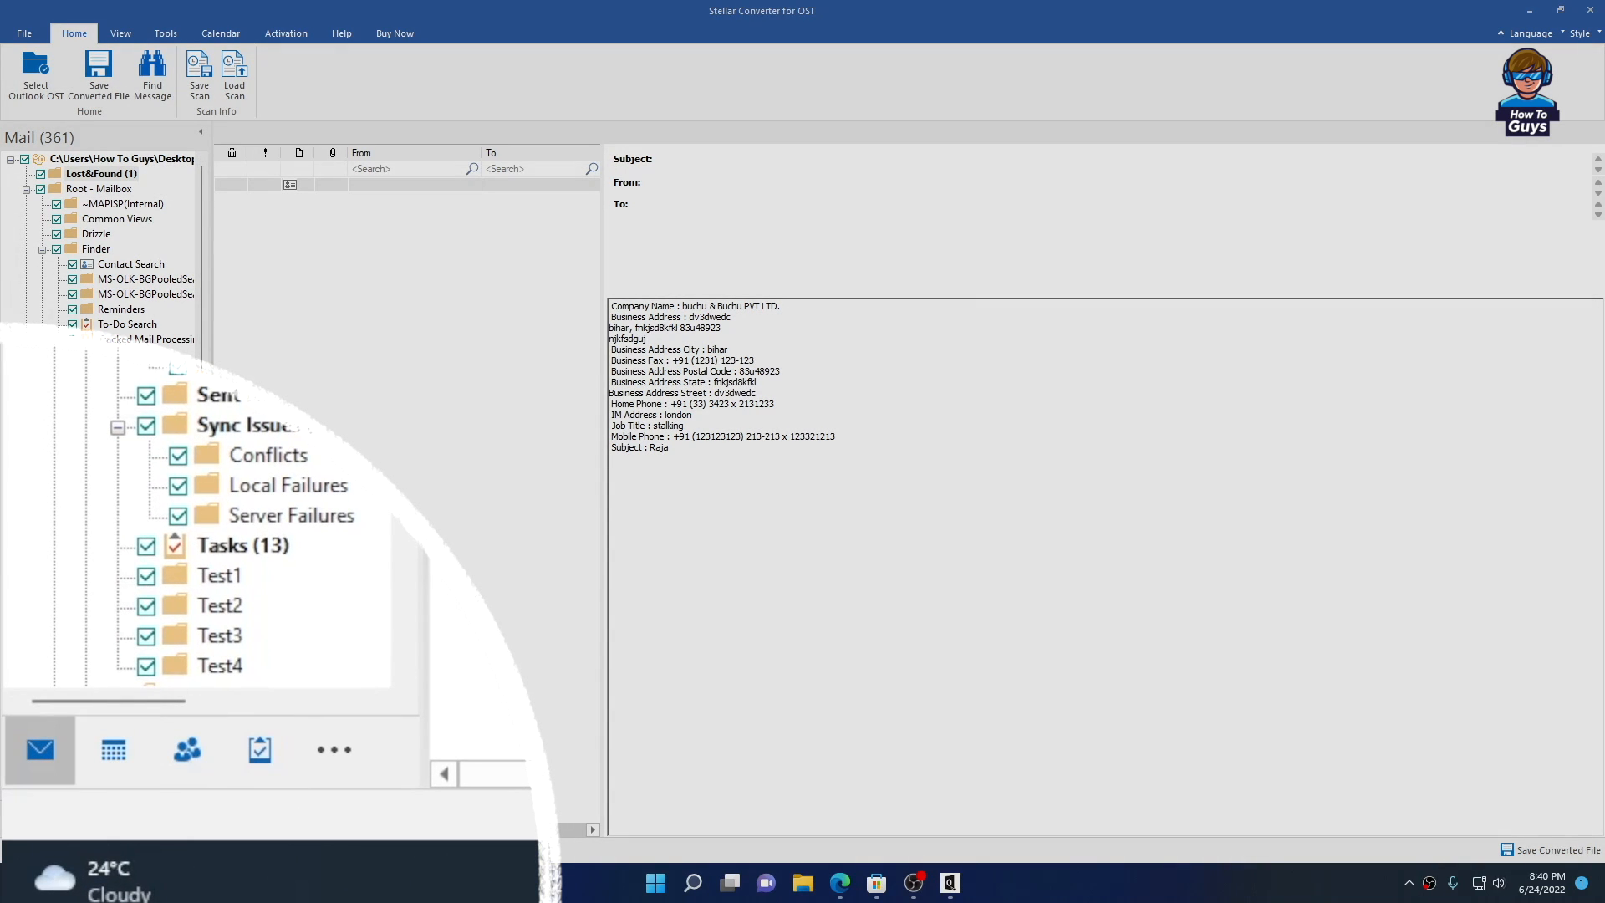
Preview the forwarded test mails and the FW: information message, then the calendar and contacts.
{"action": "left_click", "coordinate": [40, 748]}
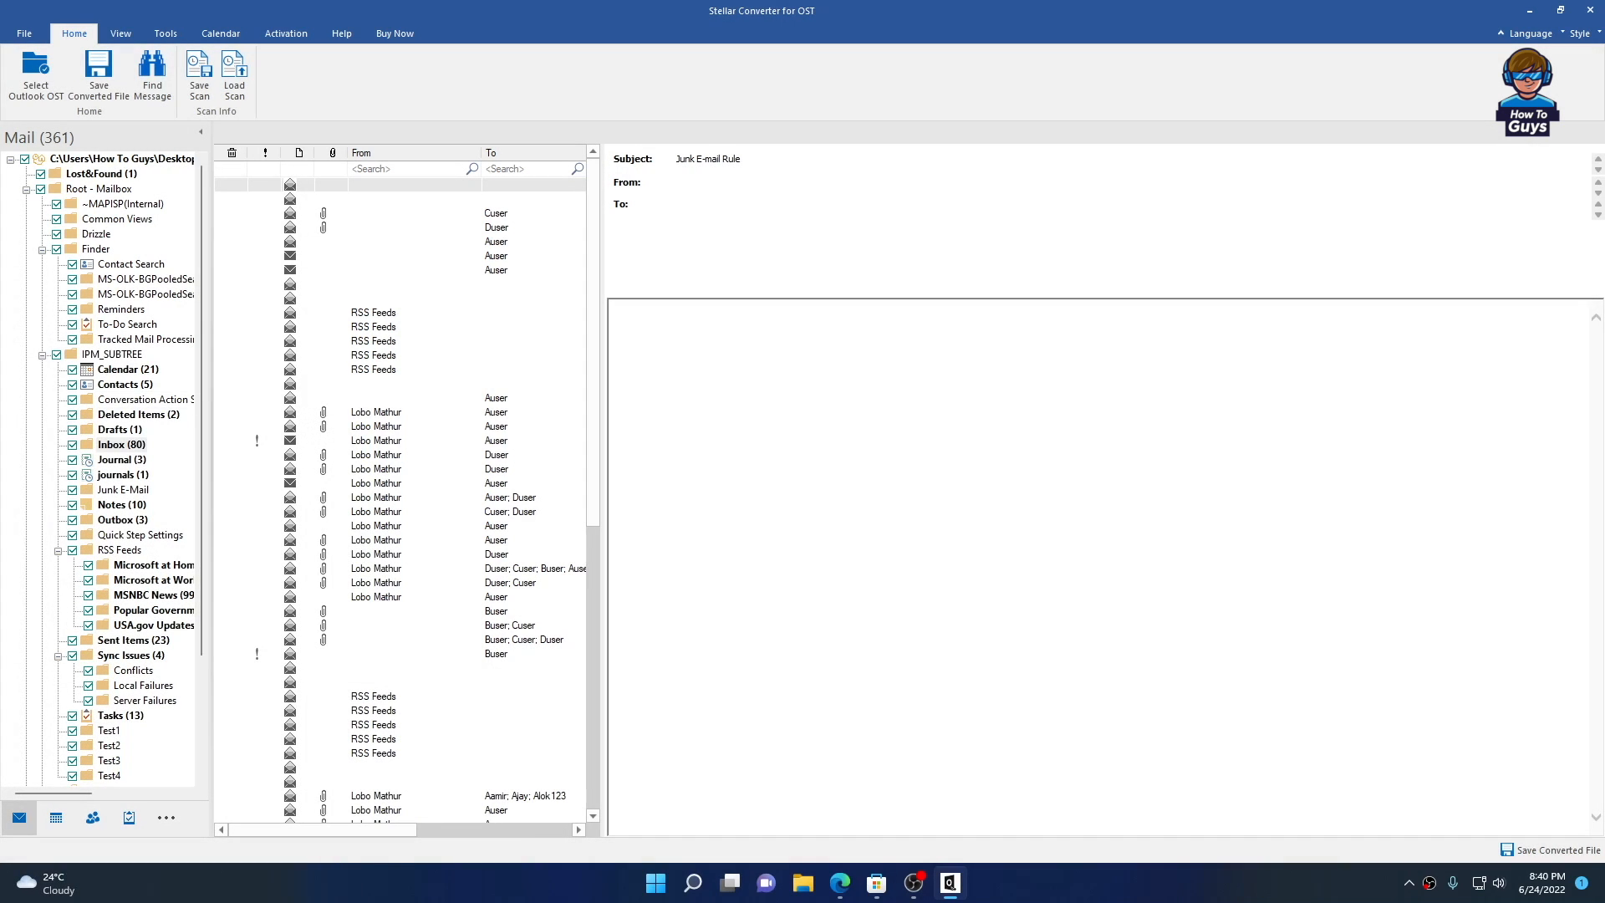
{"action": "left_click", "coordinate": [399, 469]}
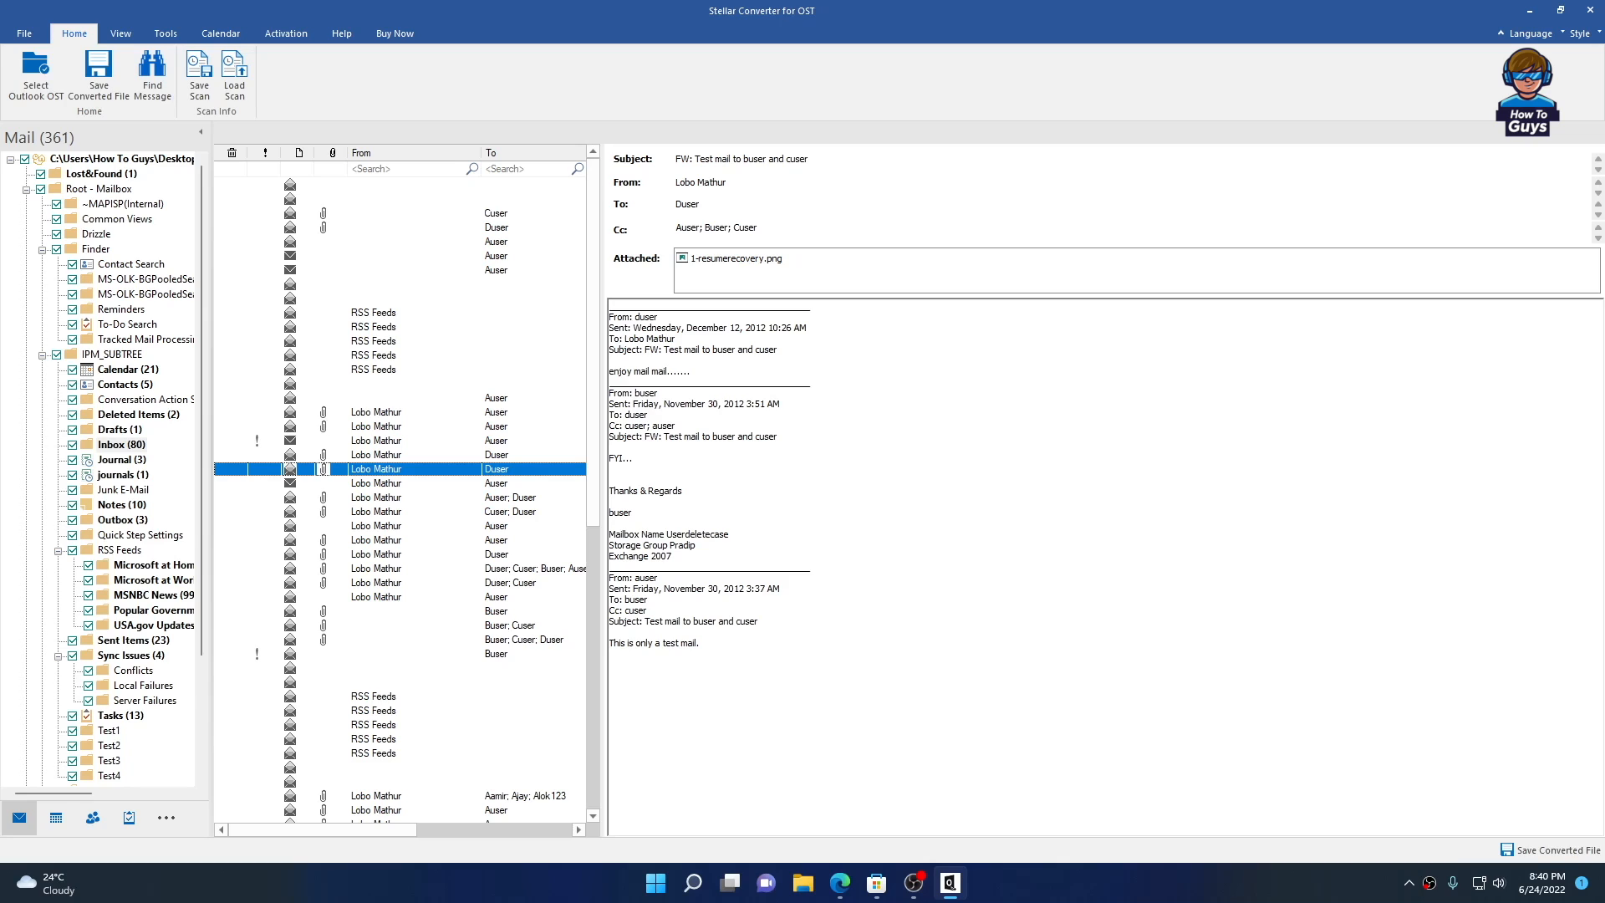
{"action": "left_click", "coordinate": [399, 510]}
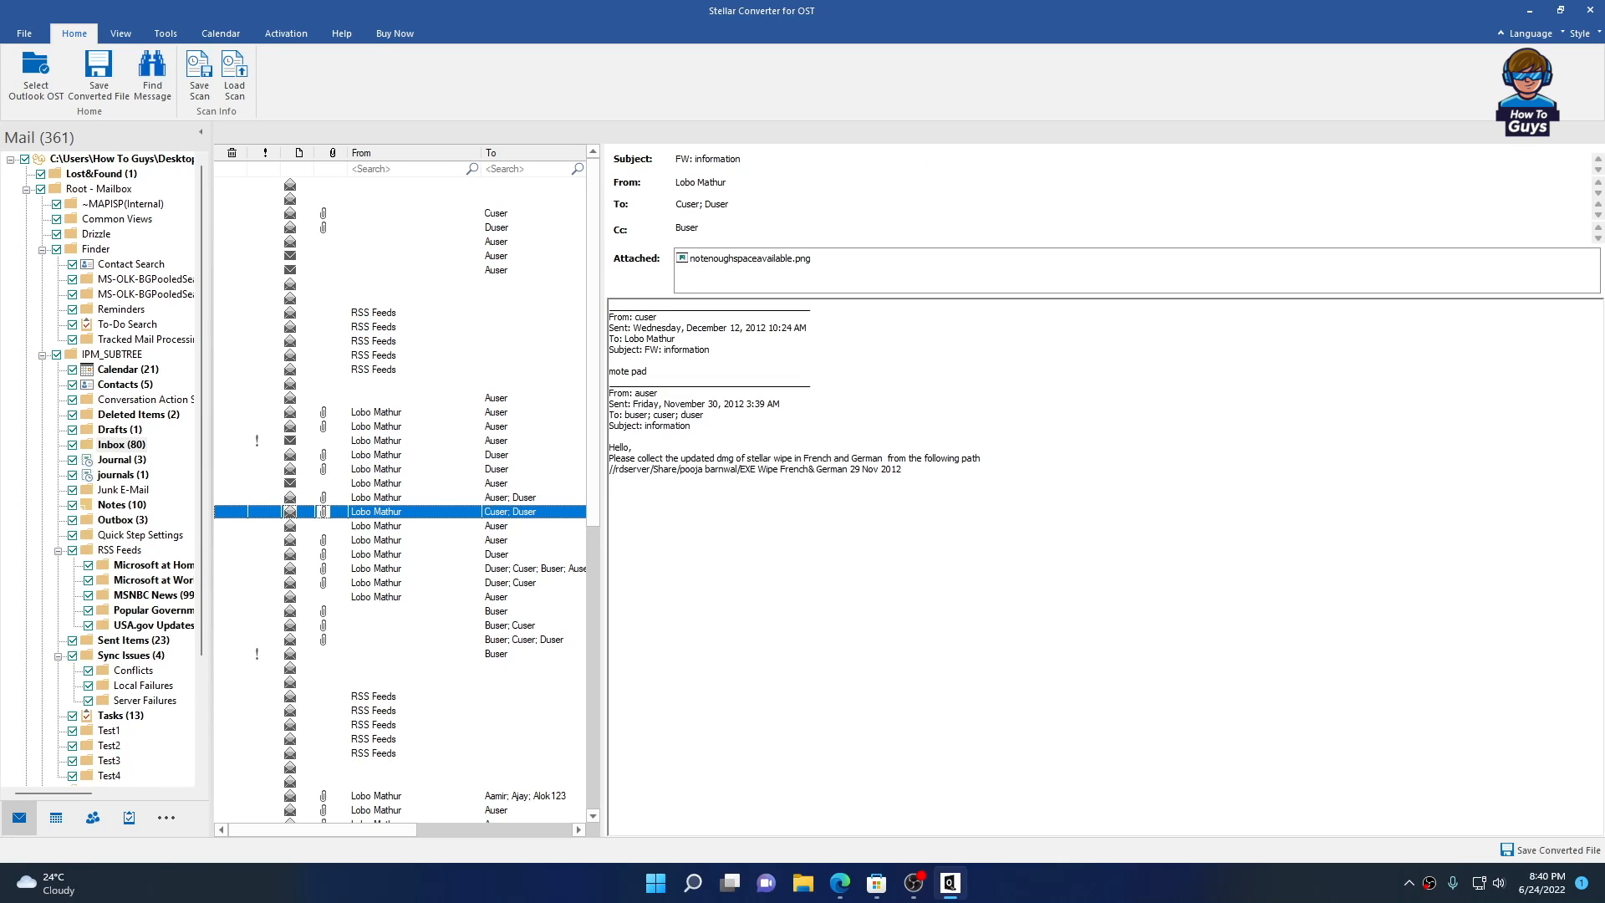
{"action": "left_click", "coordinate": [399, 582]}
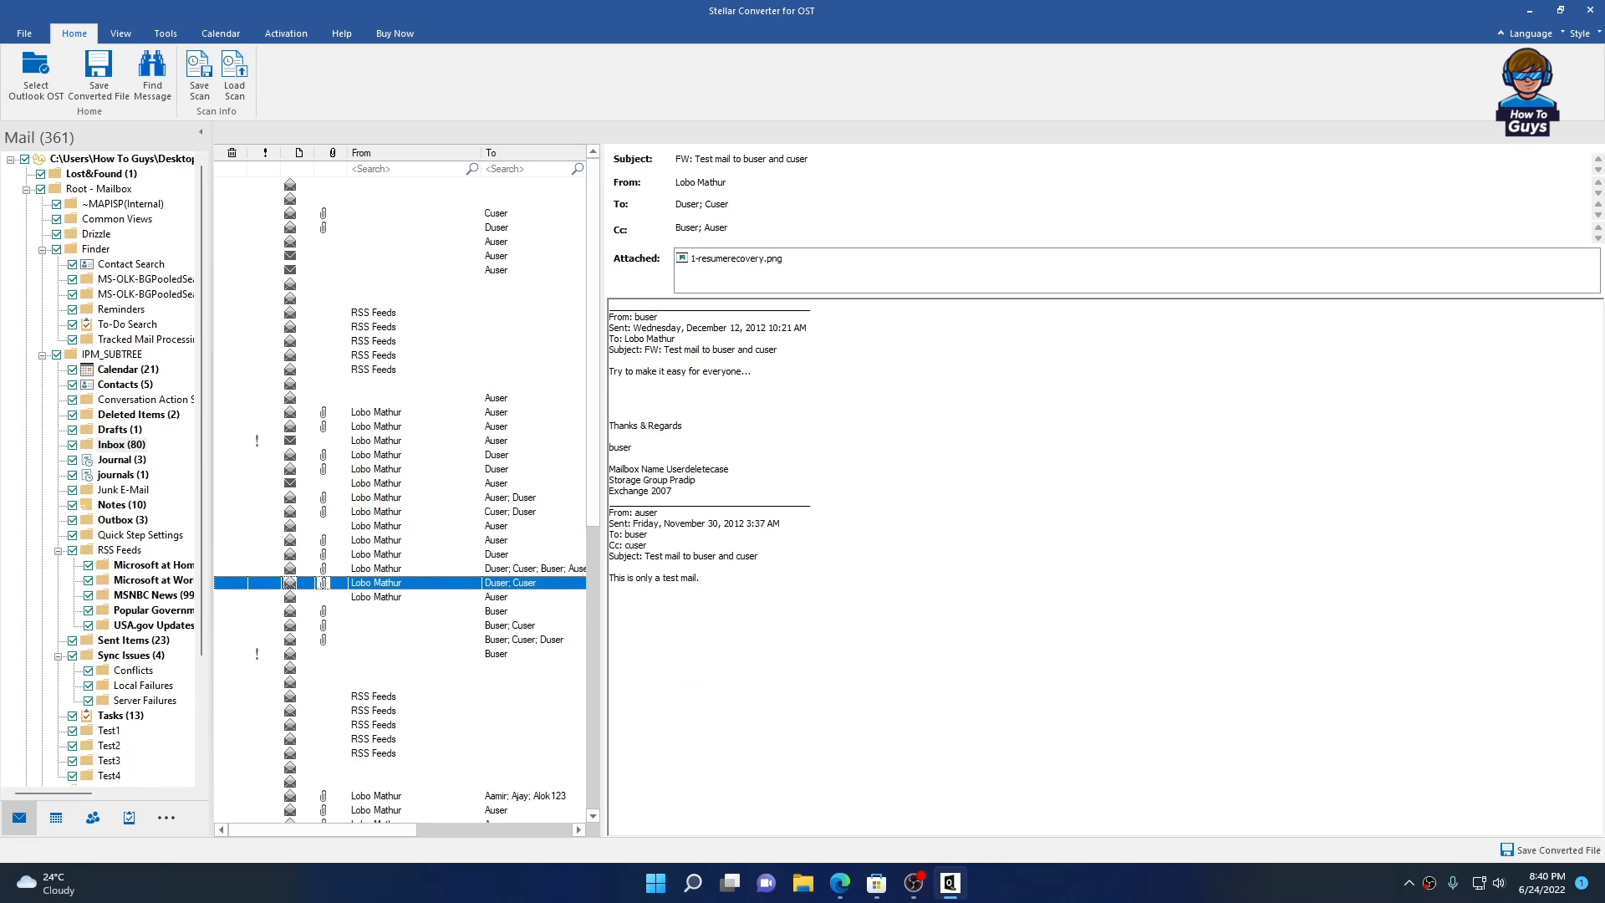
{"action": "scroll", "scroll_direction": "down", "scroll_amount": 3}
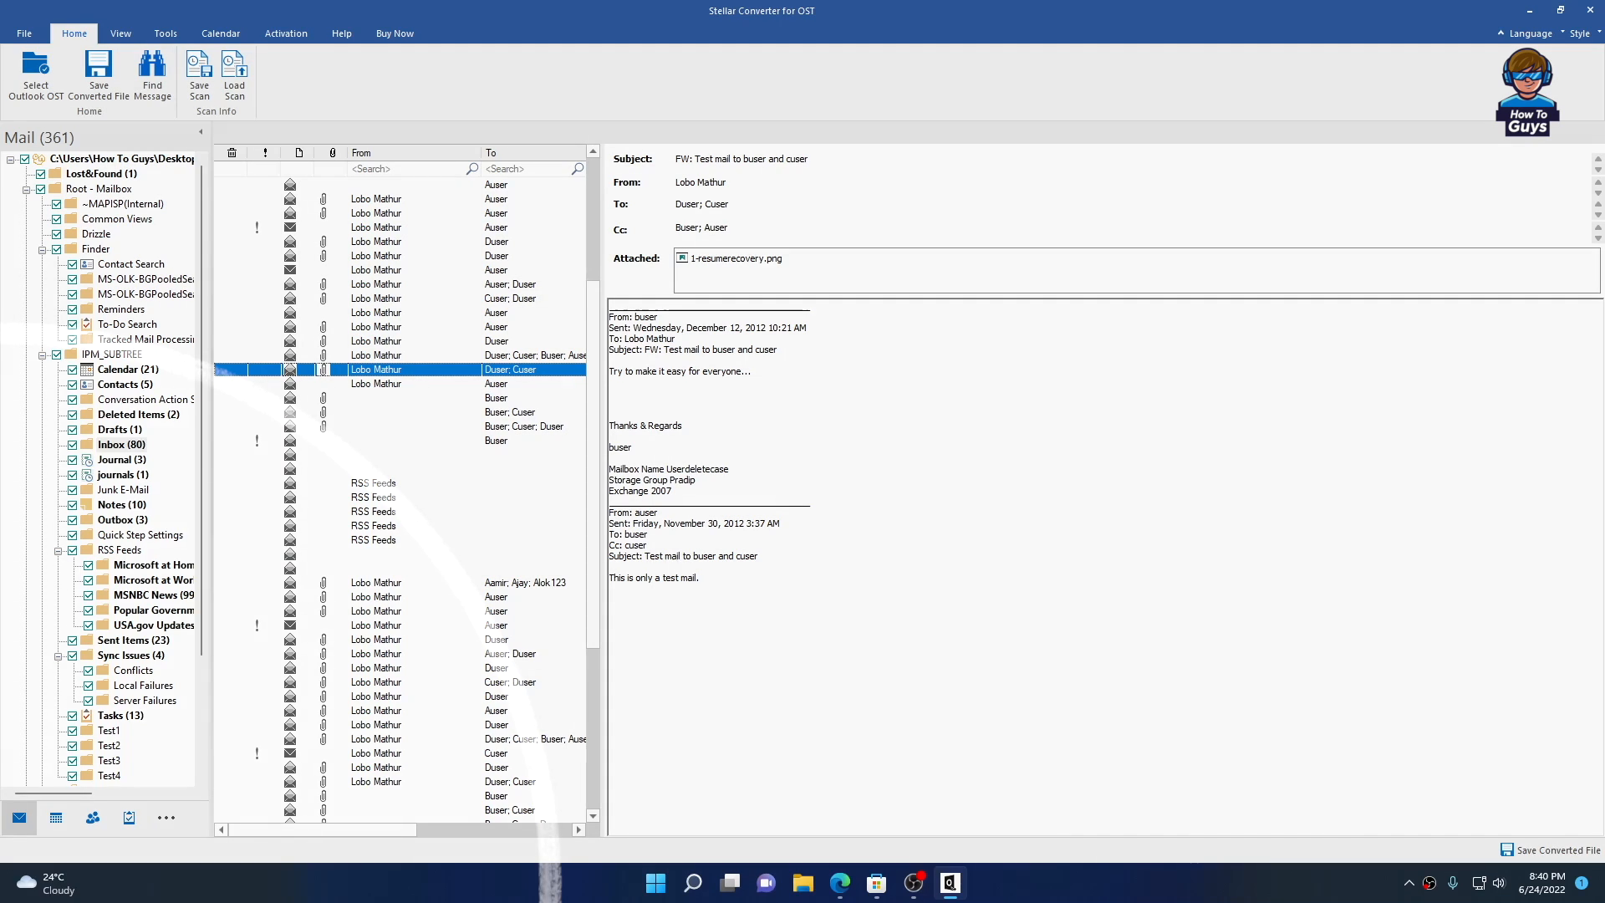
{"action": "left_click", "coordinate": [117, 383]}
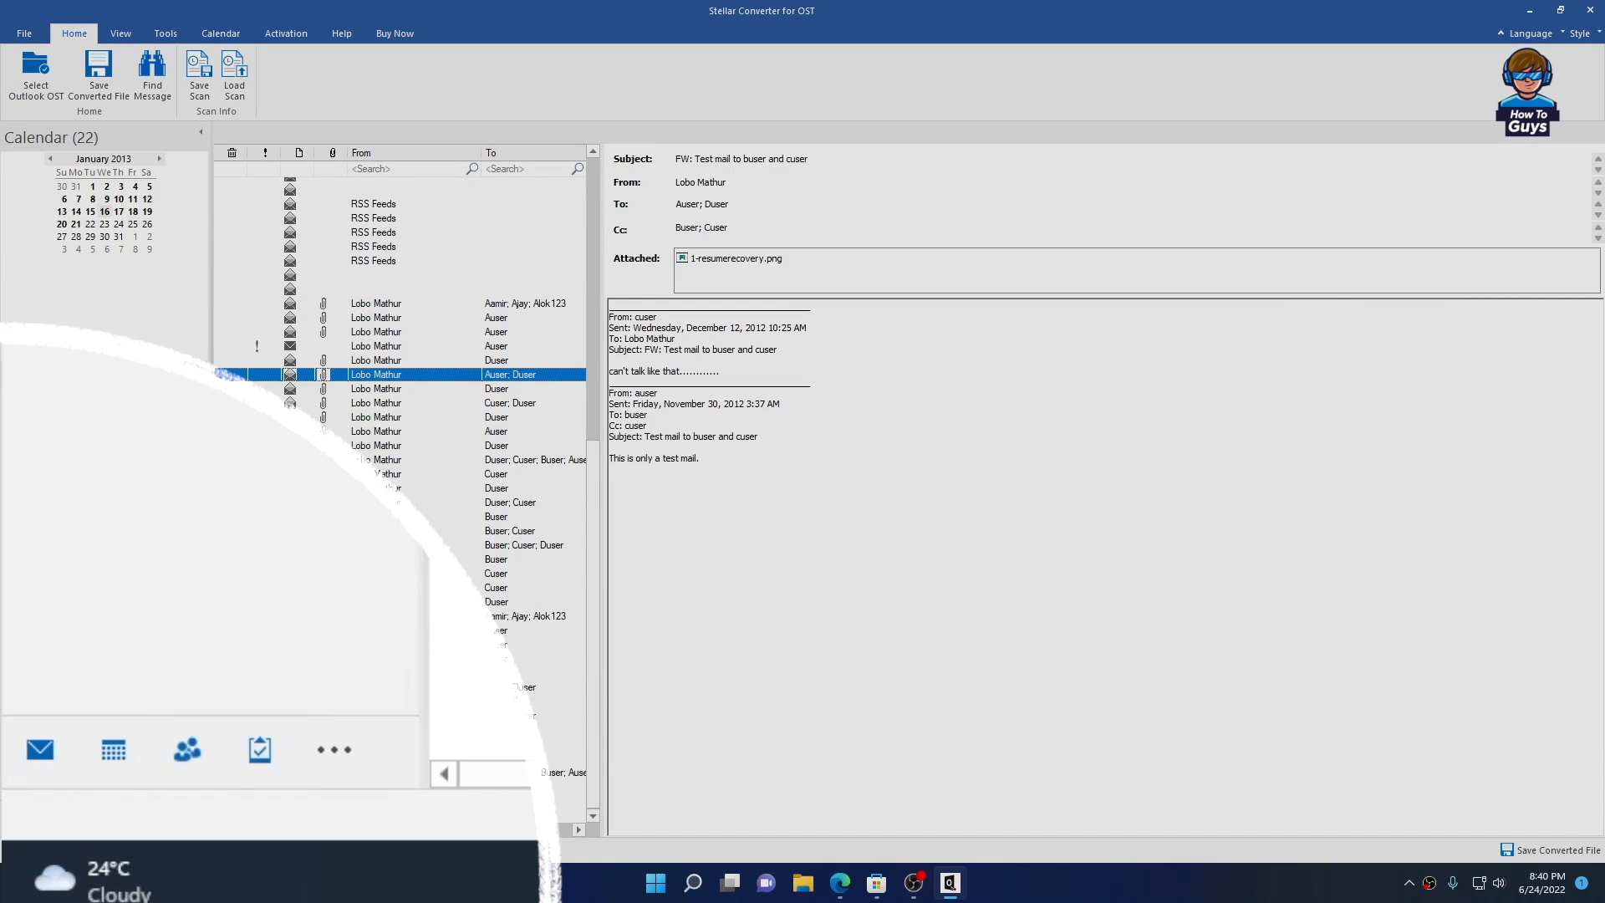
{"action": "left_click", "coordinate": [114, 749]}
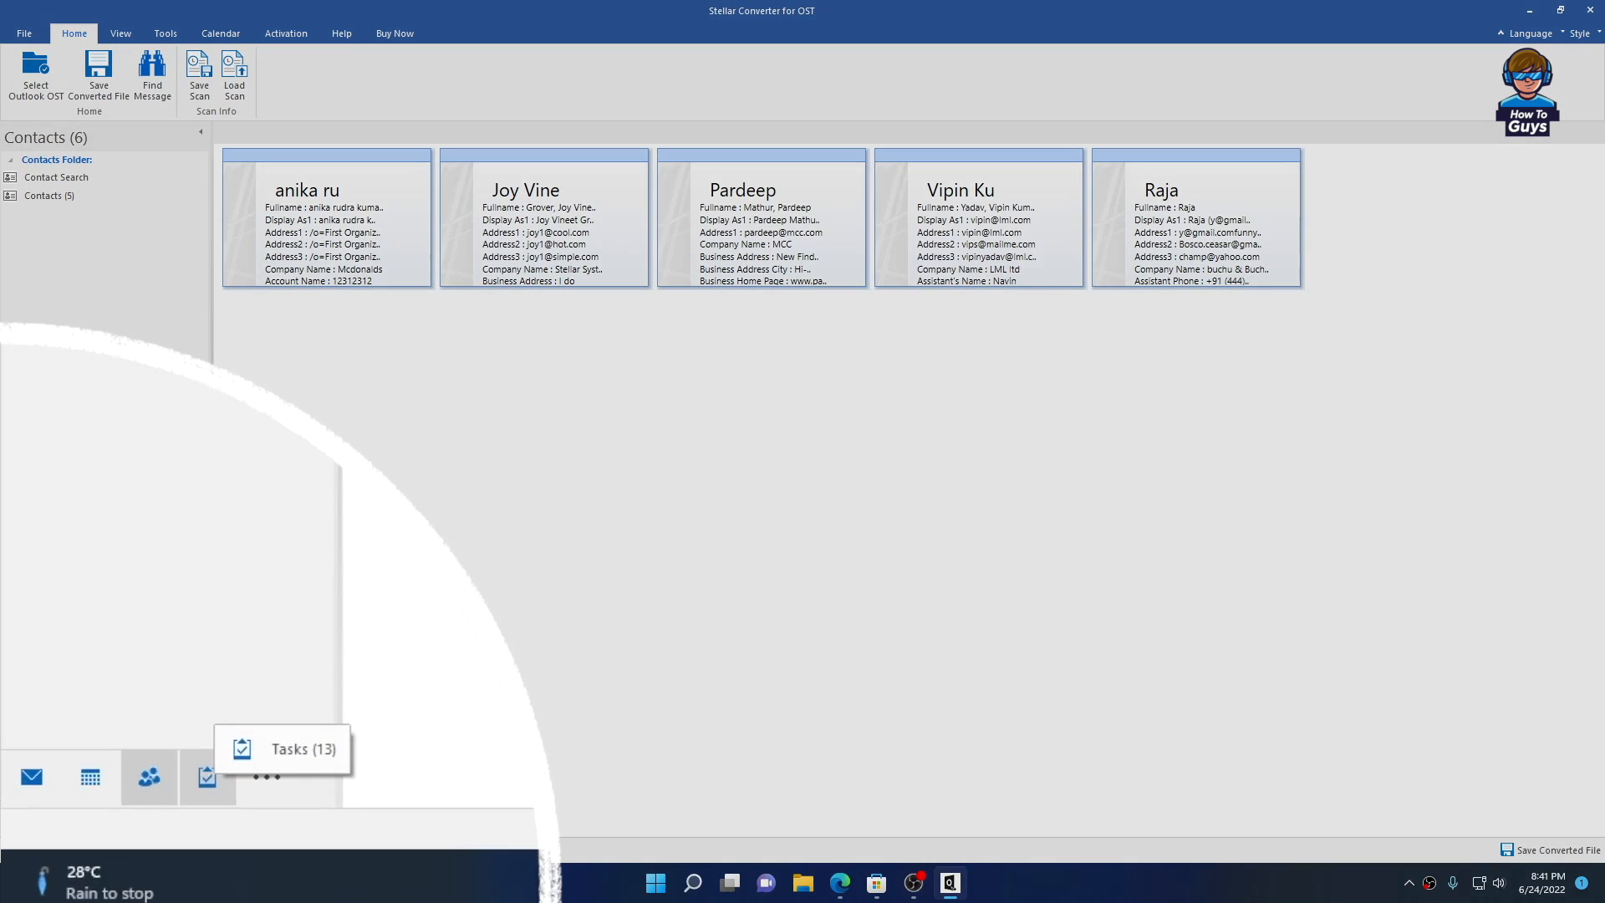
Open a recovered task, close its preview, and switch to the Notes folder's 10 items.
{"action": "left_click", "coordinate": [207, 776]}
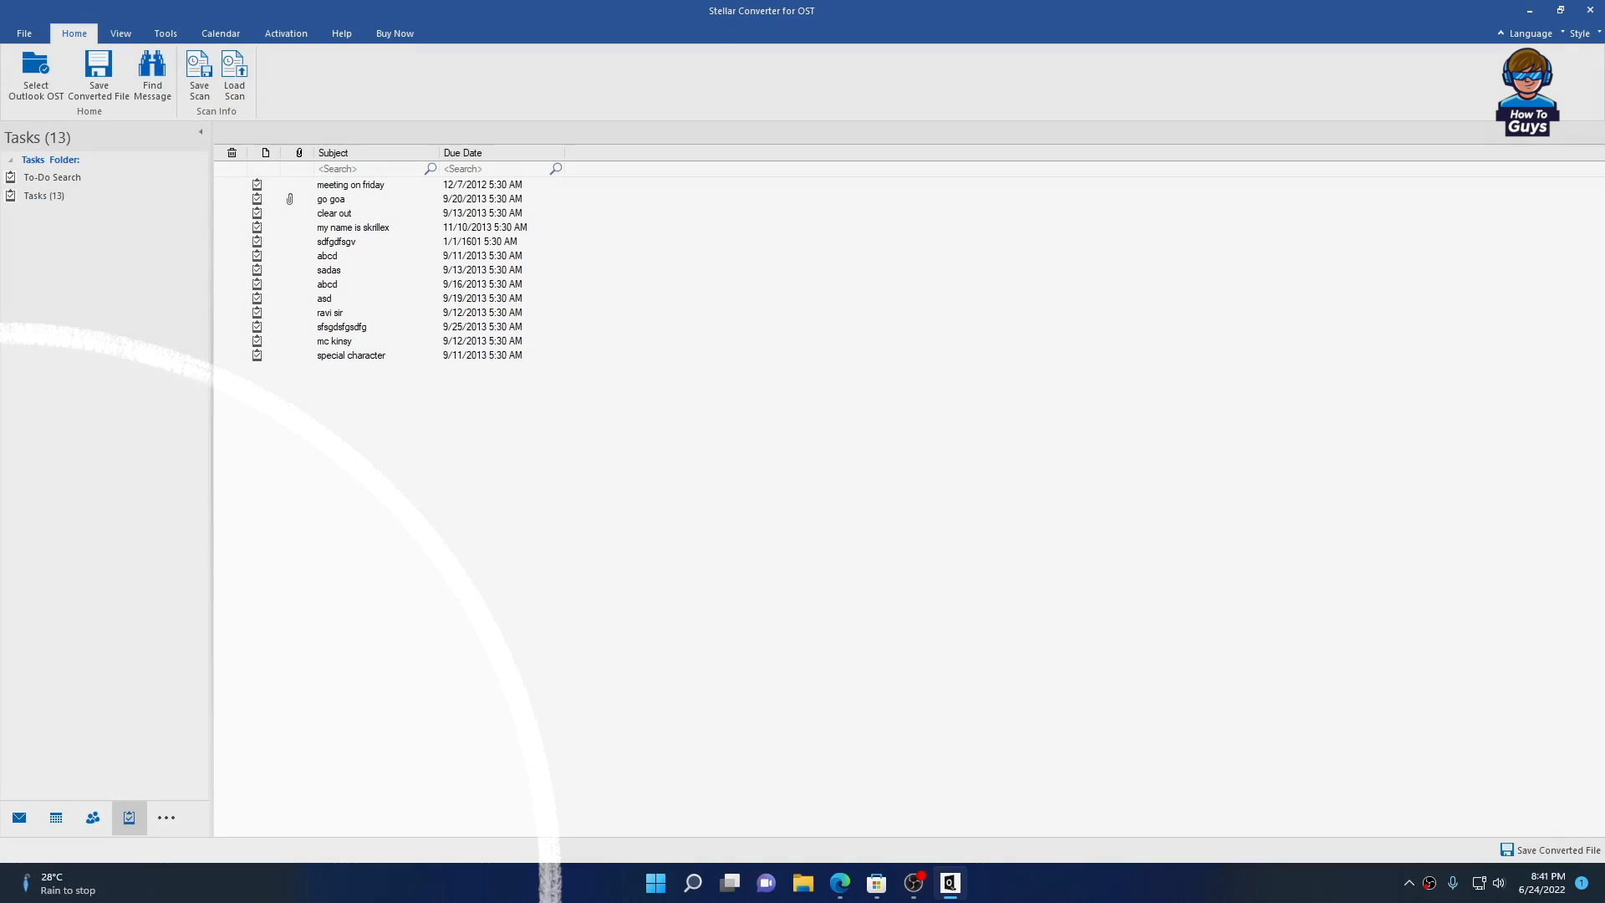
{"action": "double_click", "coordinate": [333, 213]}
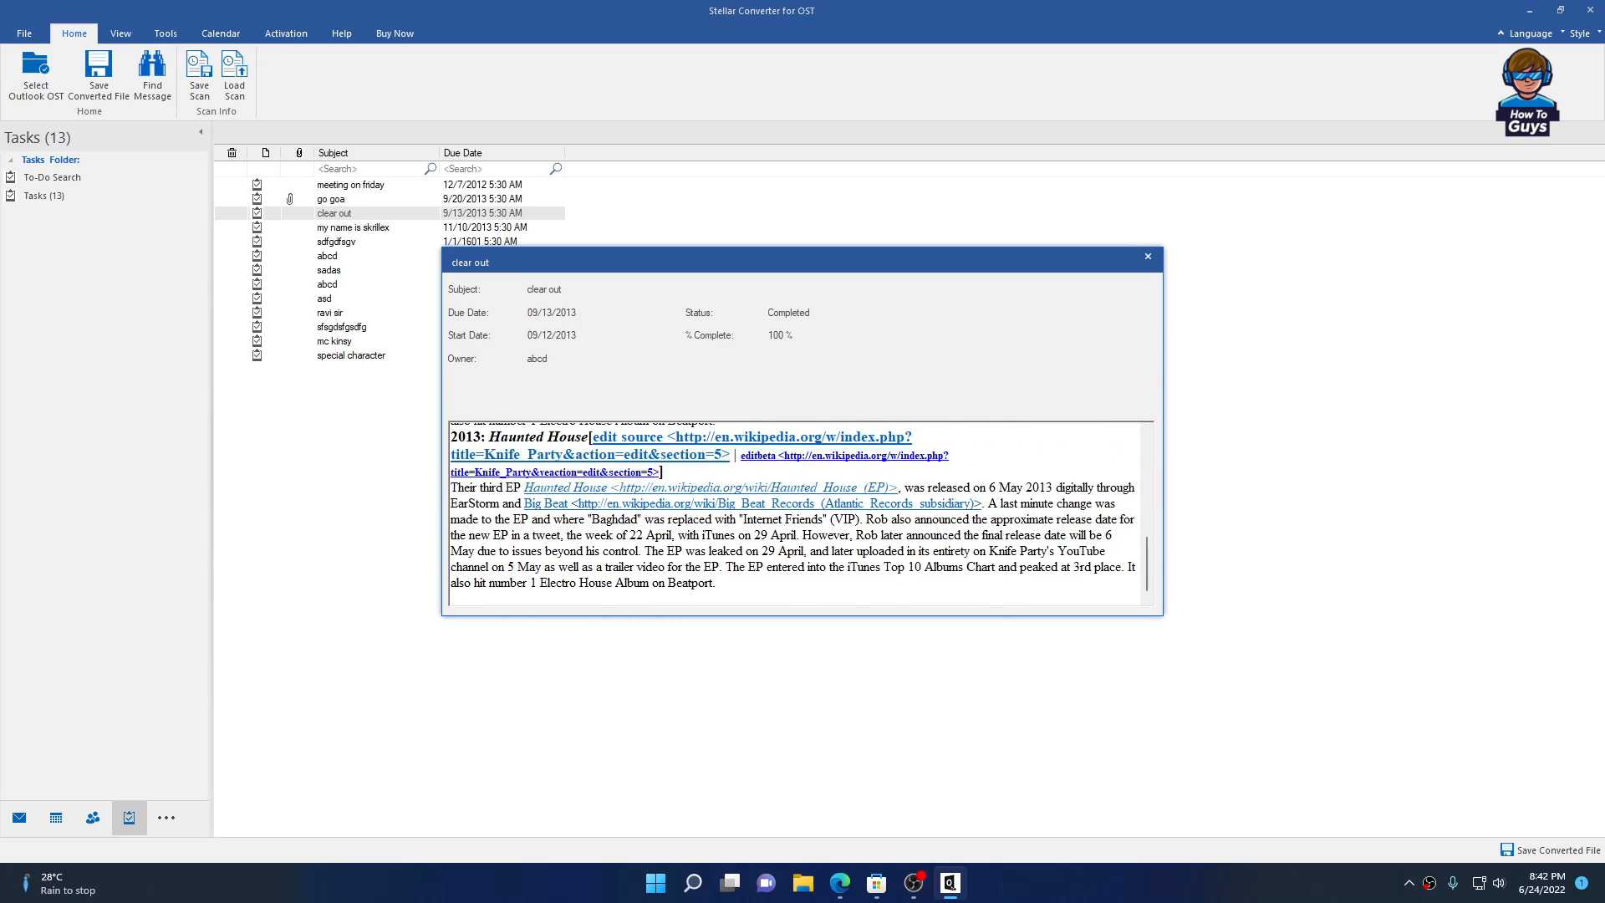
{"action": "left_click", "coordinate": [165, 799]}
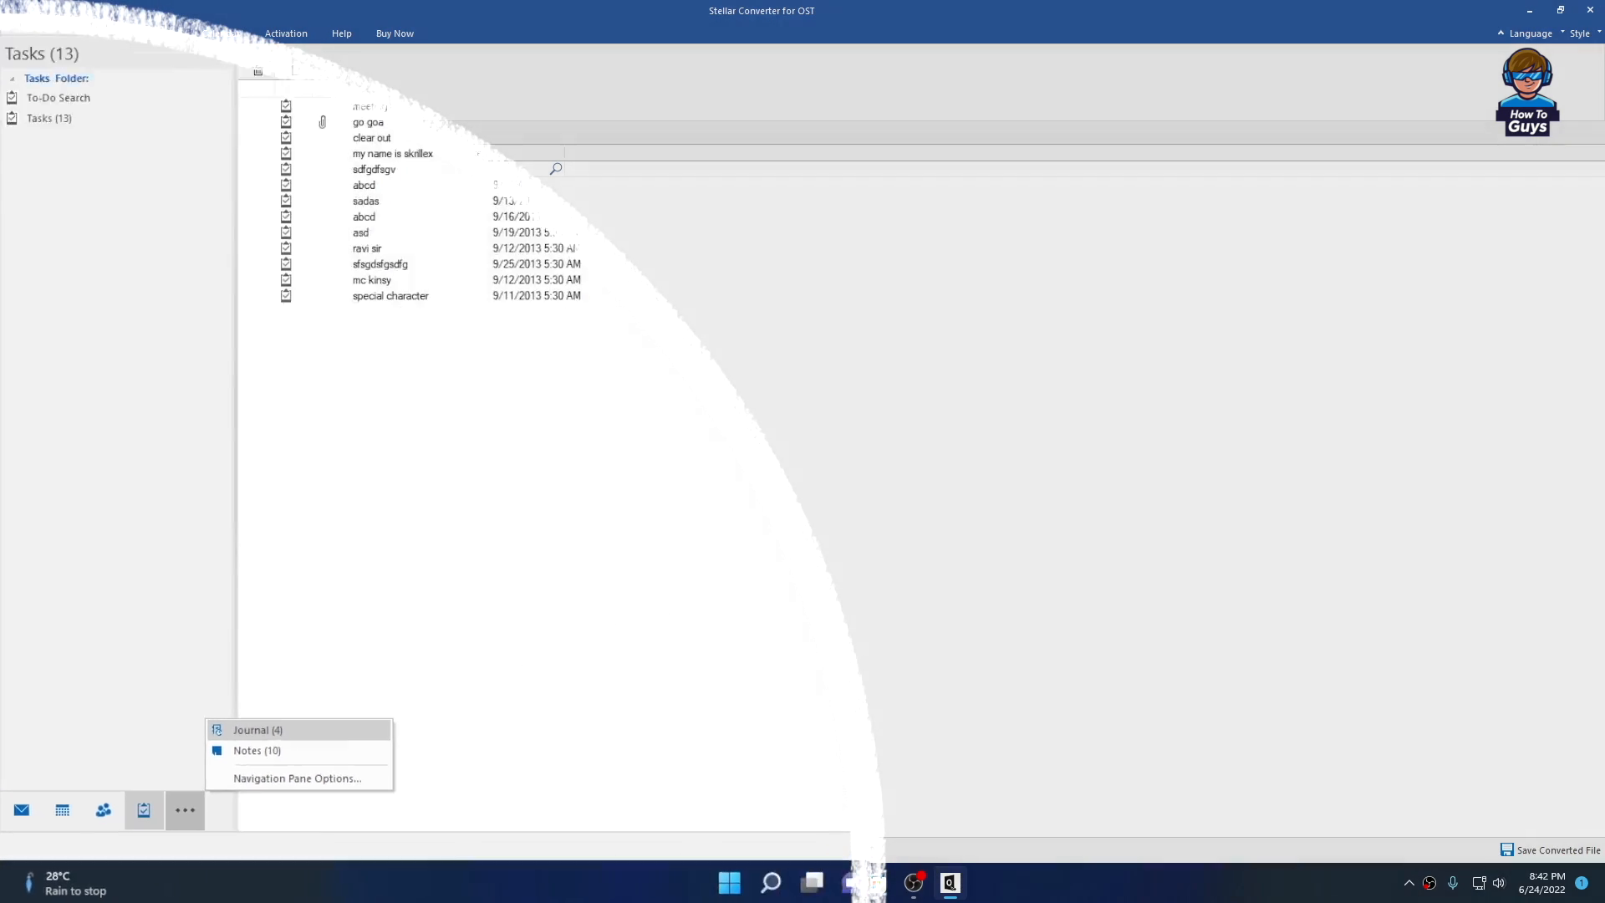
{"action": "left_click", "coordinate": [257, 750]}
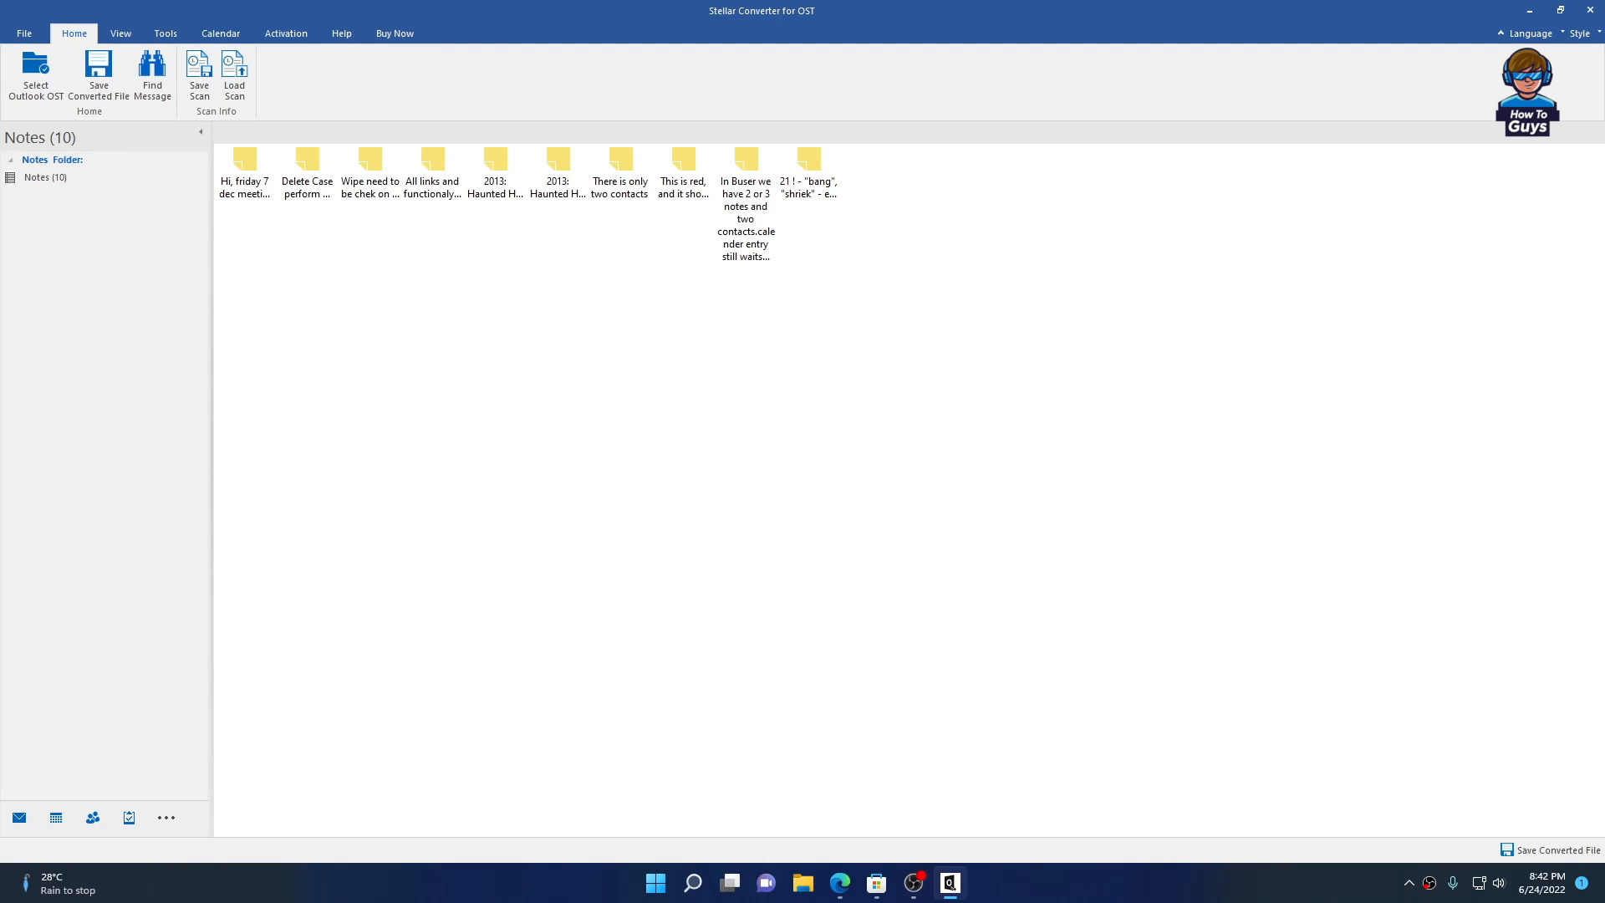
{"action": "left_click", "coordinate": [152, 75]}
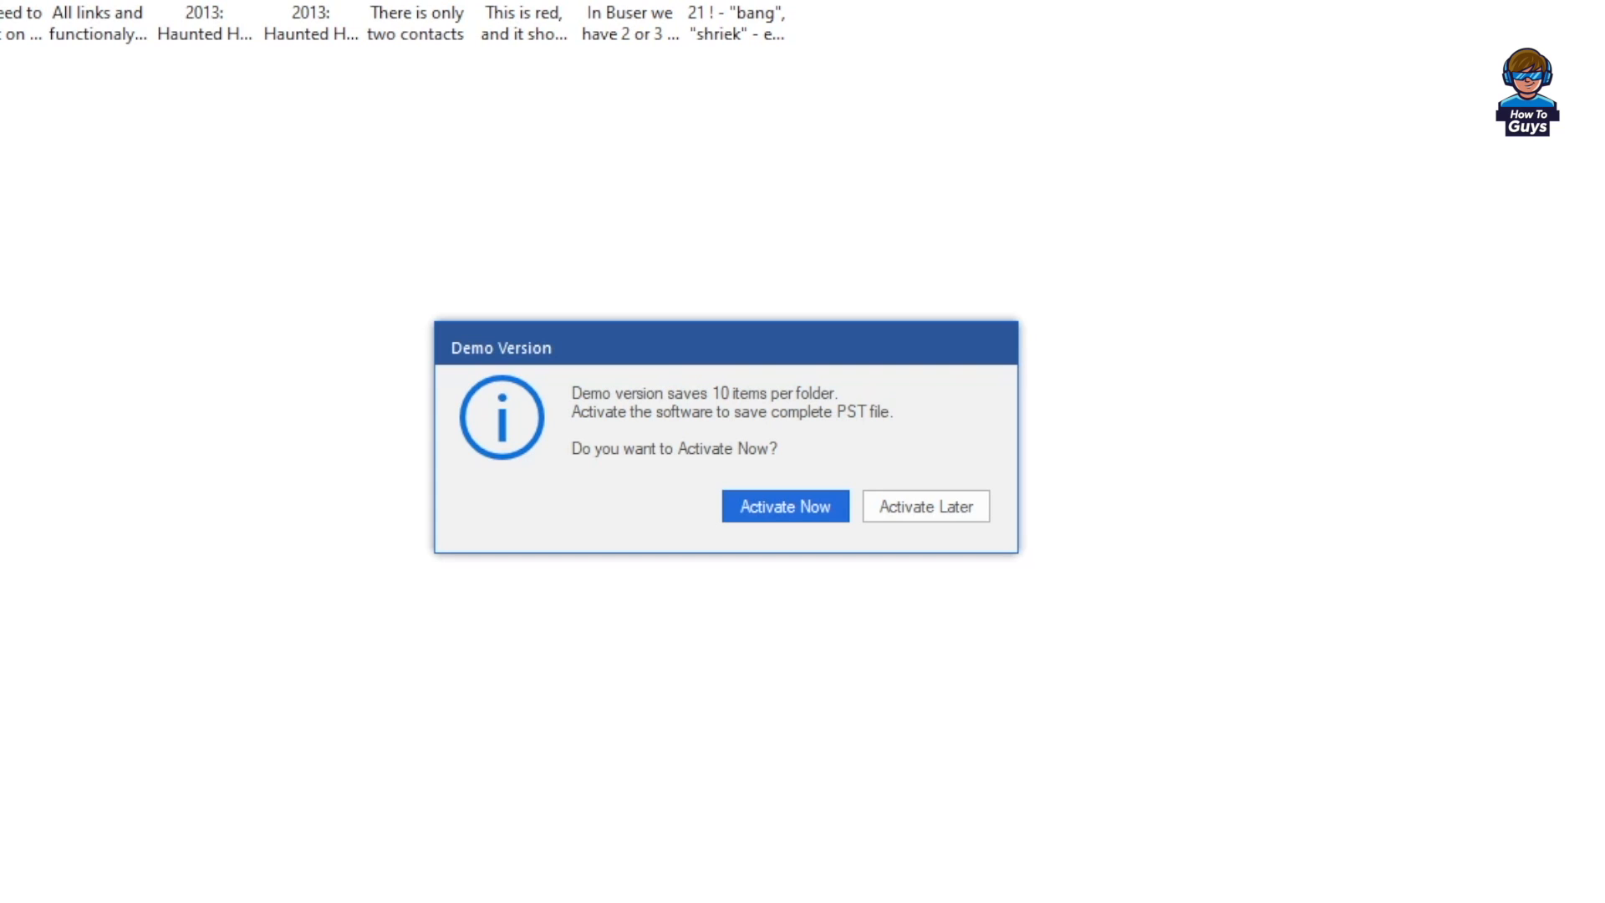
{"action": "left_click", "coordinate": [784, 506]}
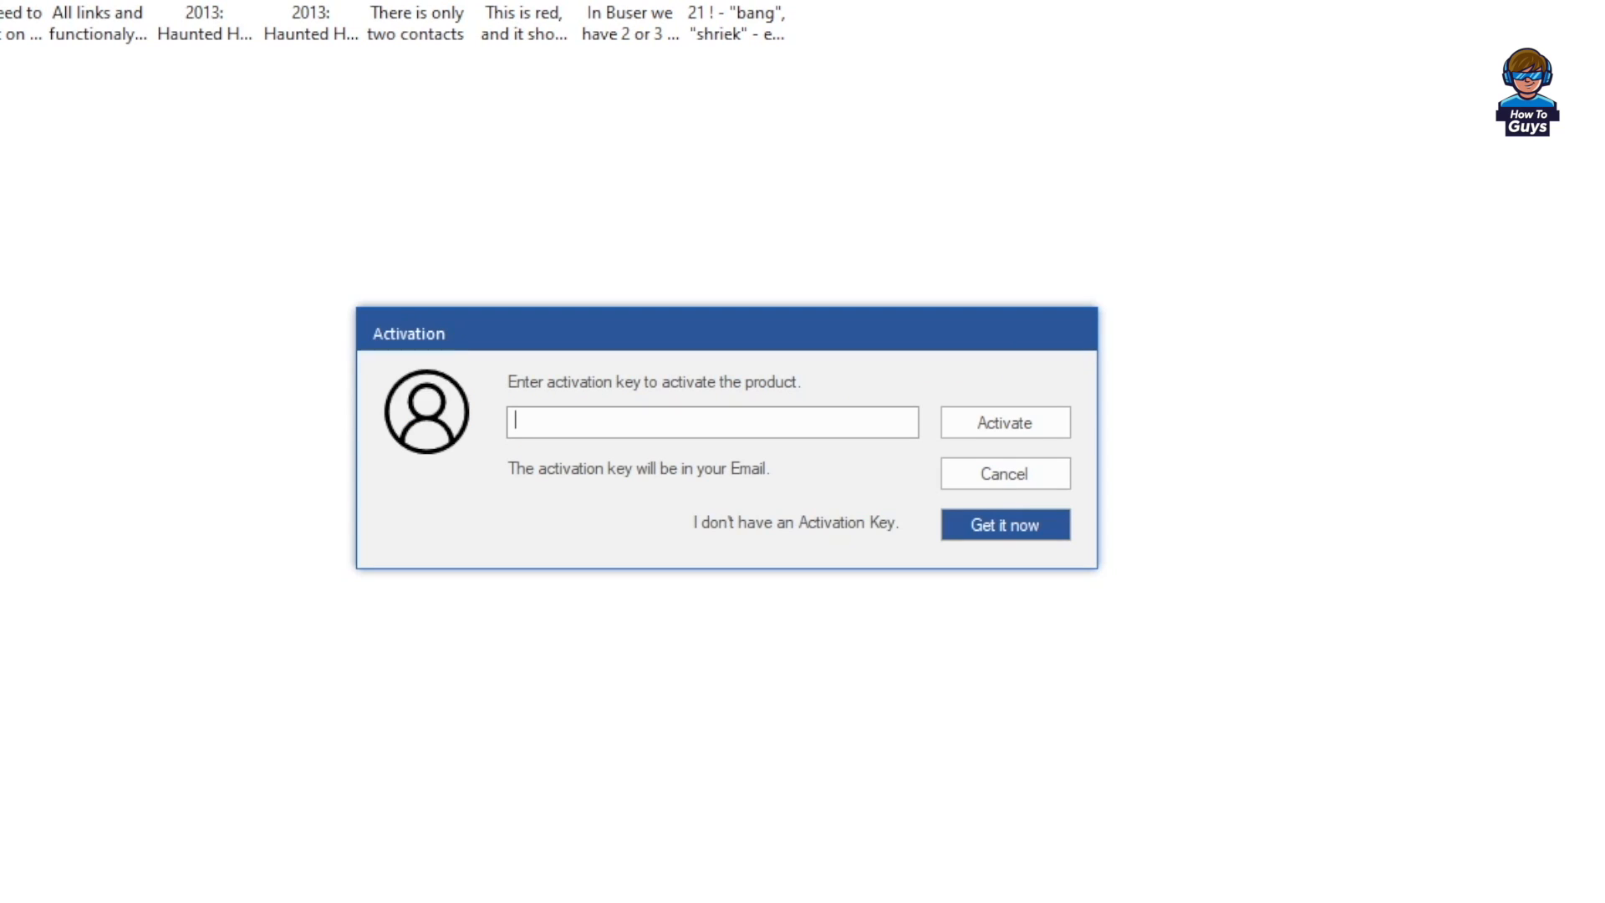
{"action": "left_click", "coordinate": [1003, 421]}
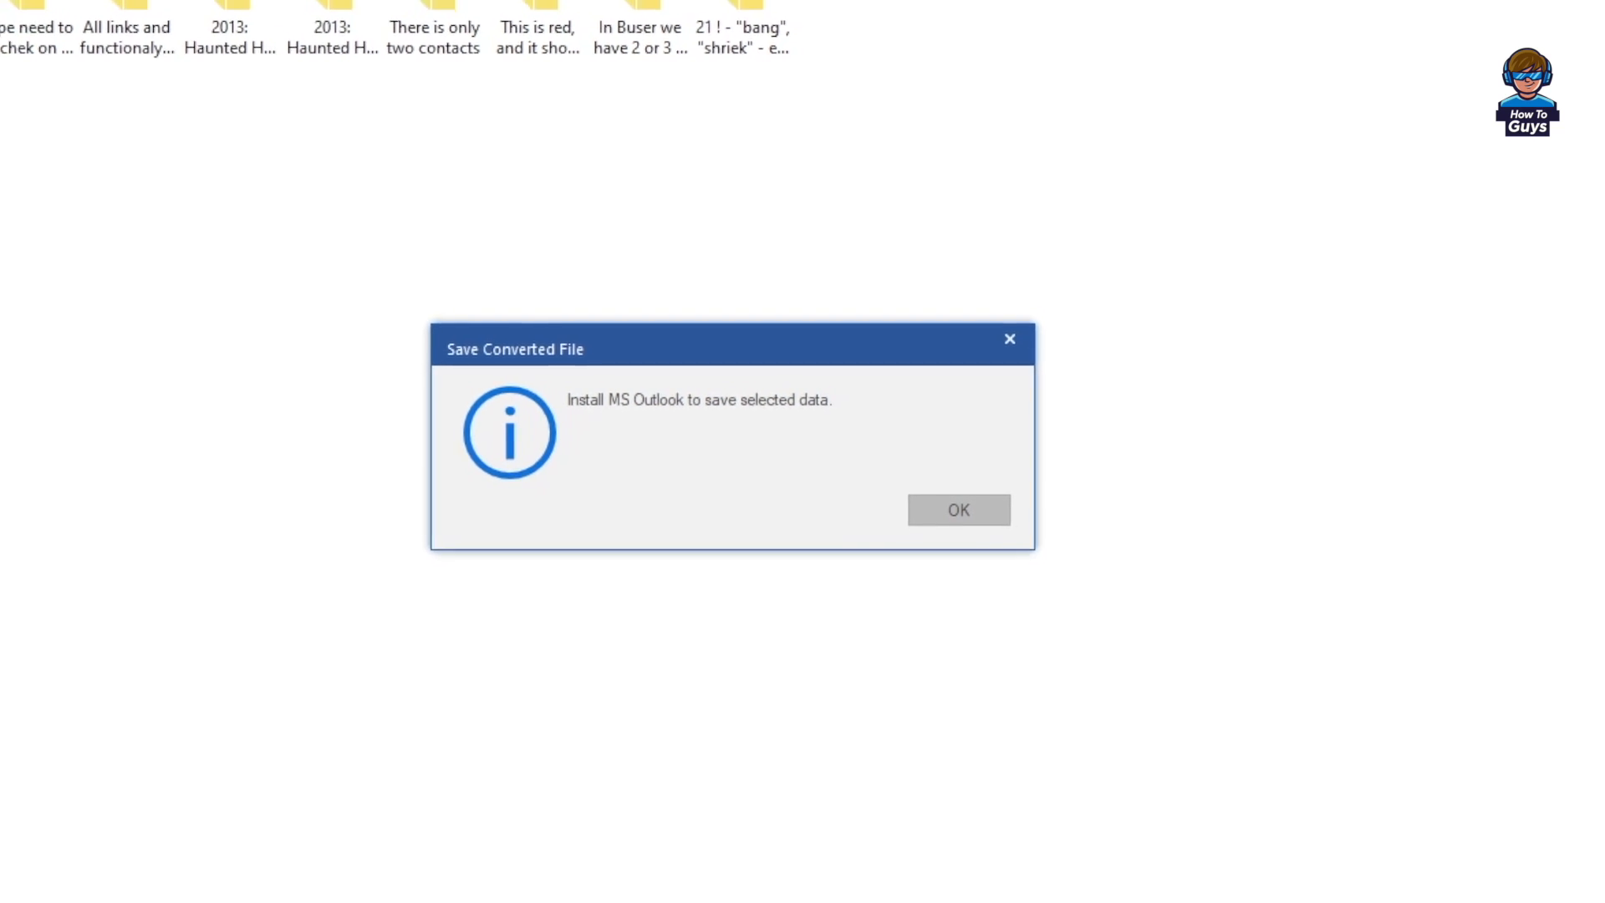
{"action": "left_click", "coordinate": [956, 509]}
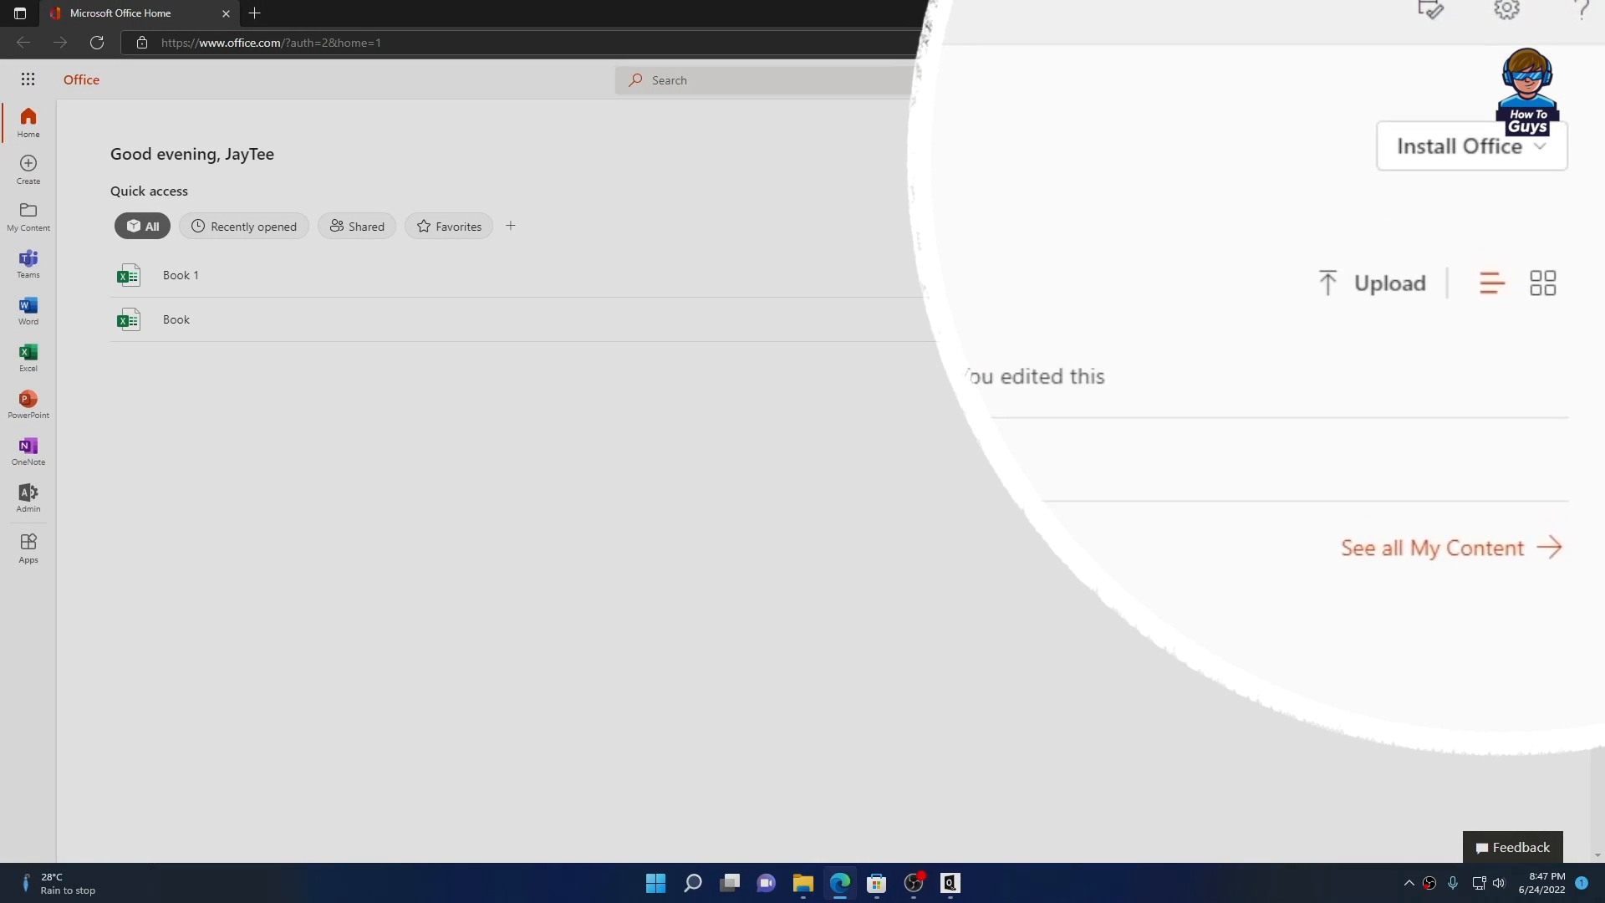
Choose Office 365 apps from the Install Office dropdown.
{"action": "left_click", "coordinate": [1468, 152]}
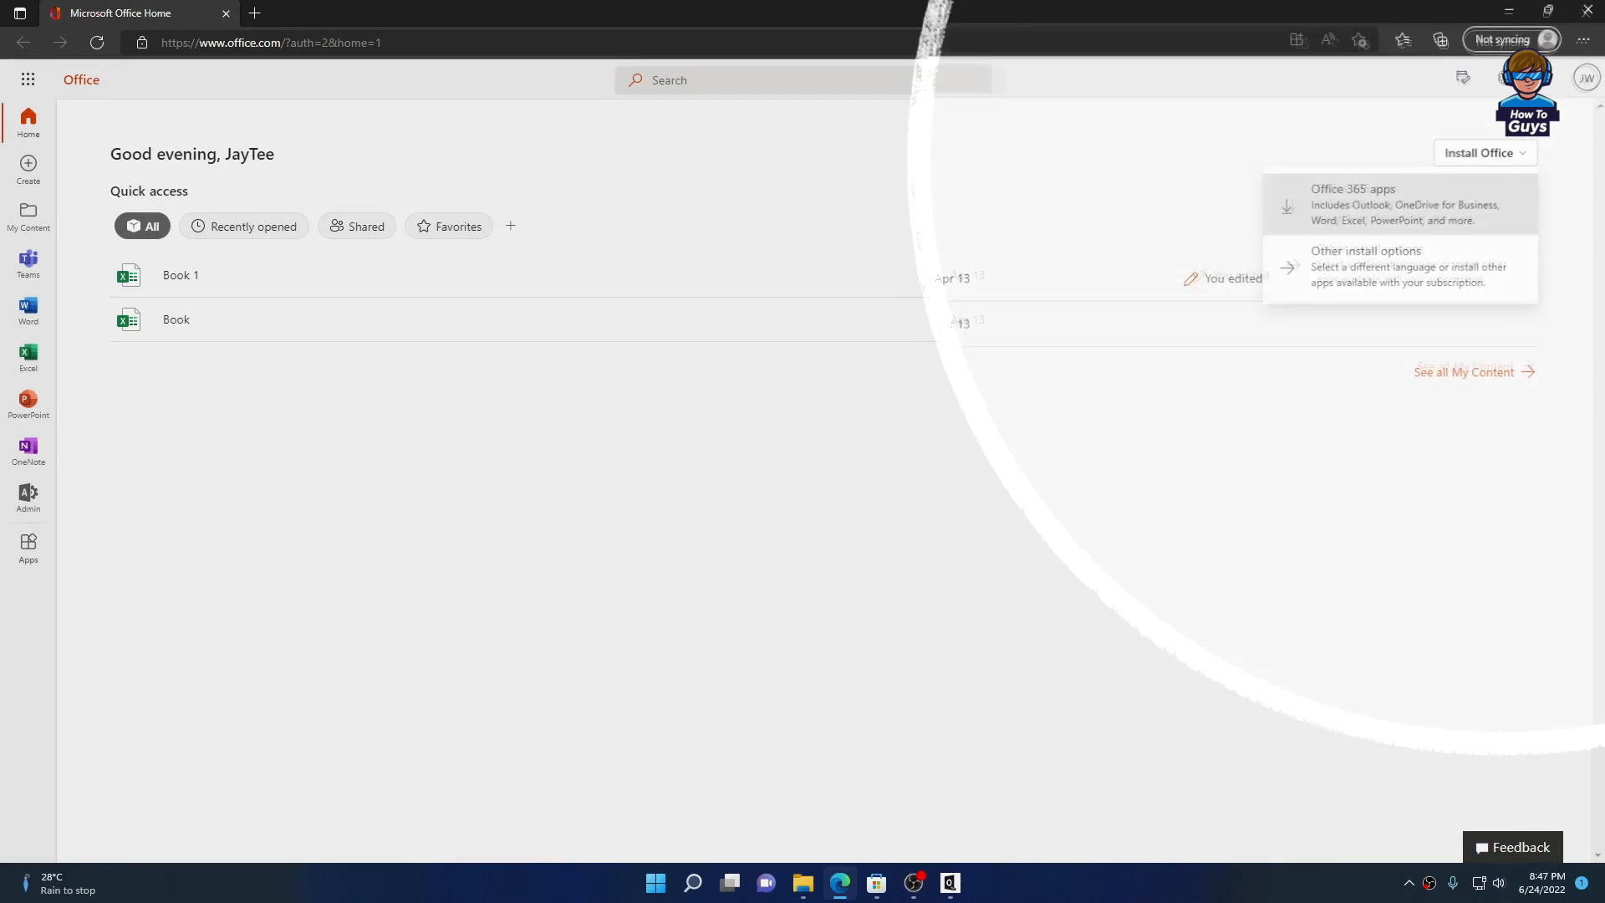
{"action": "left_click", "coordinate": [1349, 204]}
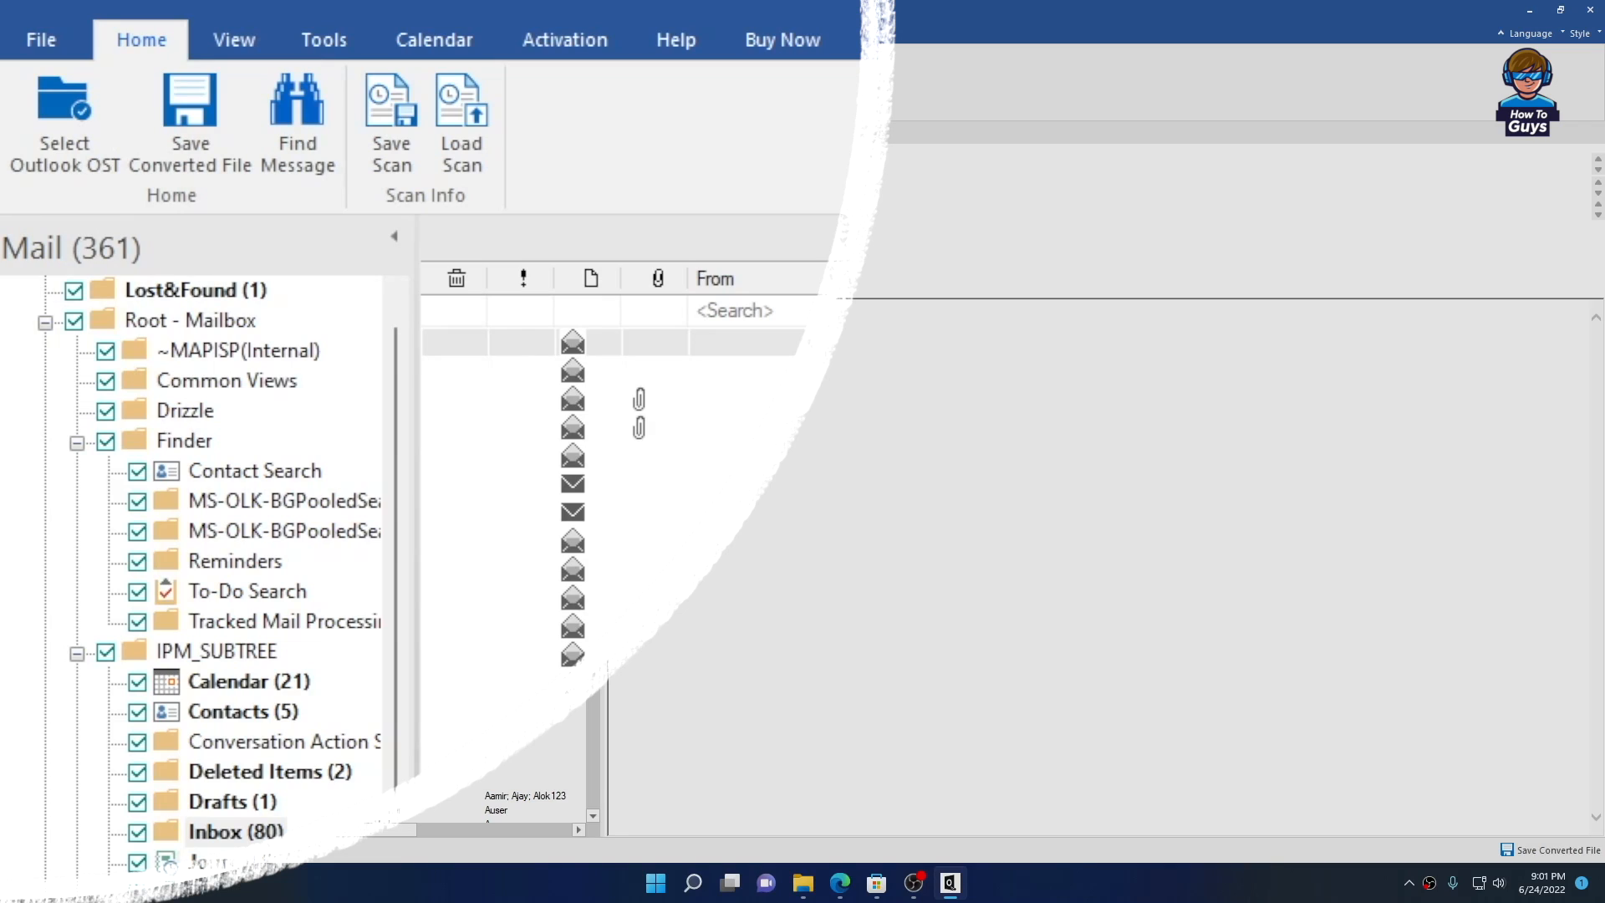
Save the mailbox as a PST on the Desktop without deleted items, then bring up Outlook.
{"action": "left_click", "coordinate": [189, 123]}
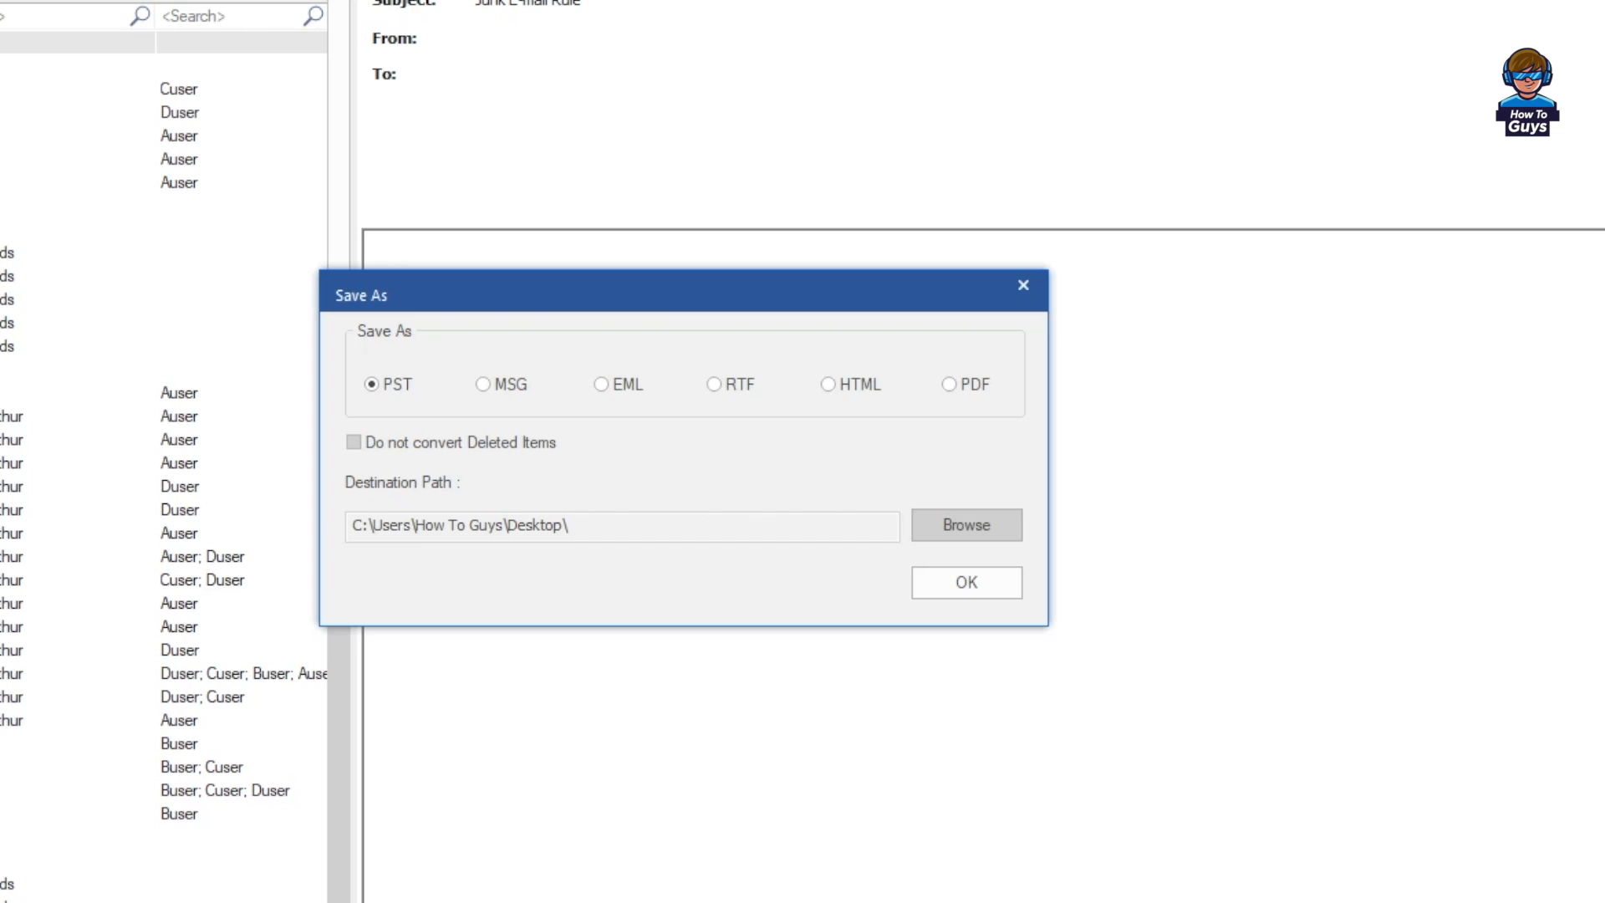
{"action": "left_click", "coordinate": [354, 442]}
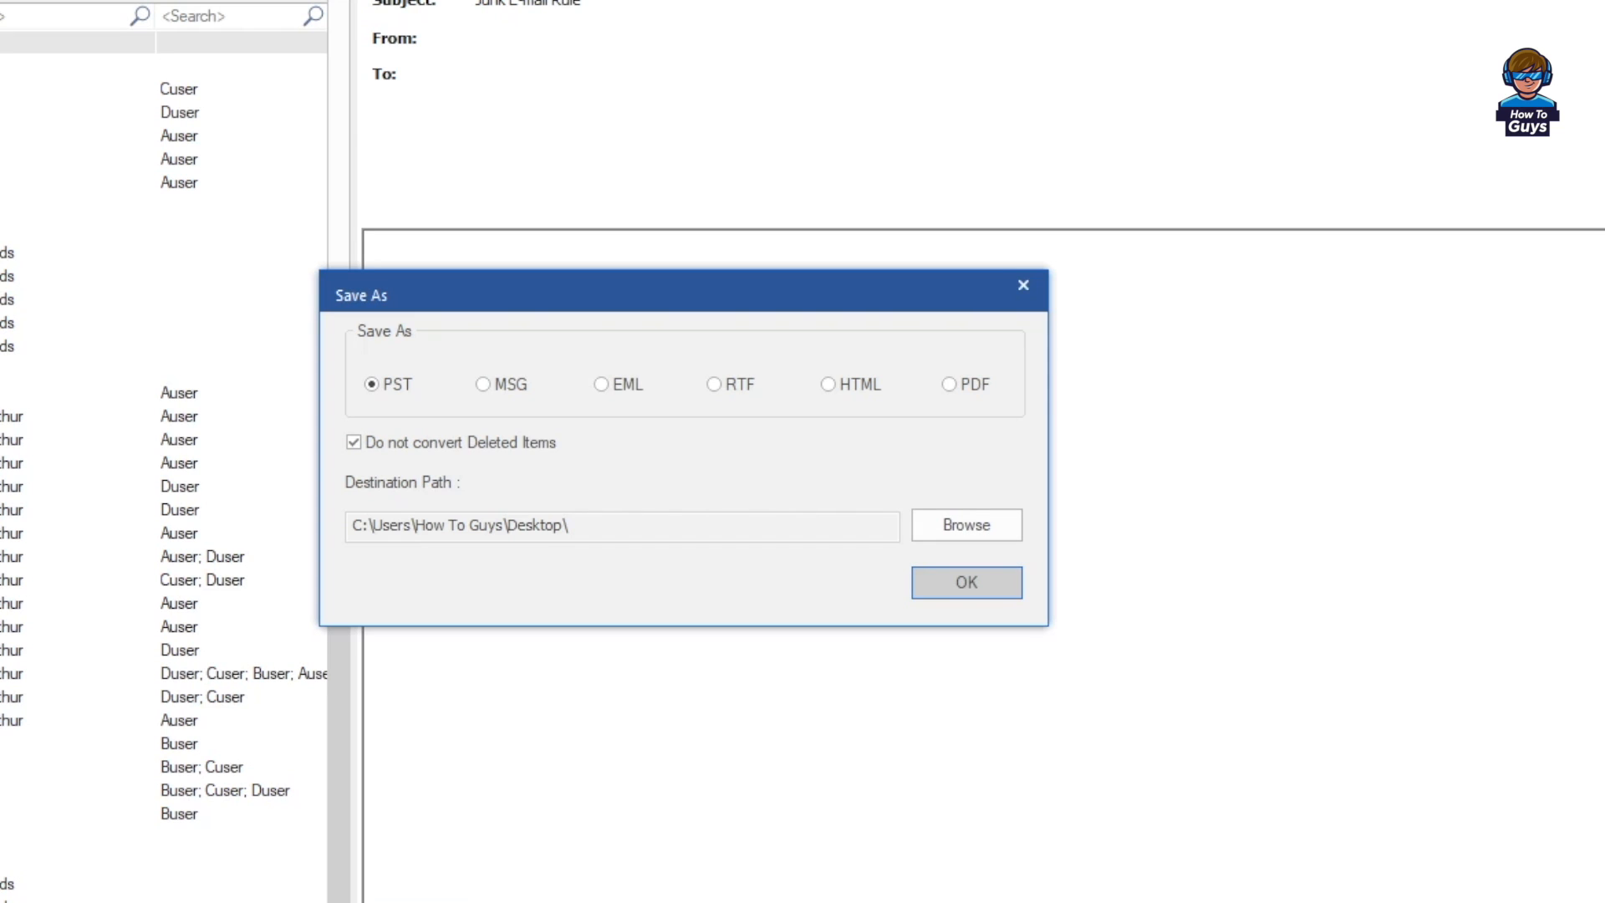
{"action": "left_click", "coordinate": [963, 581]}
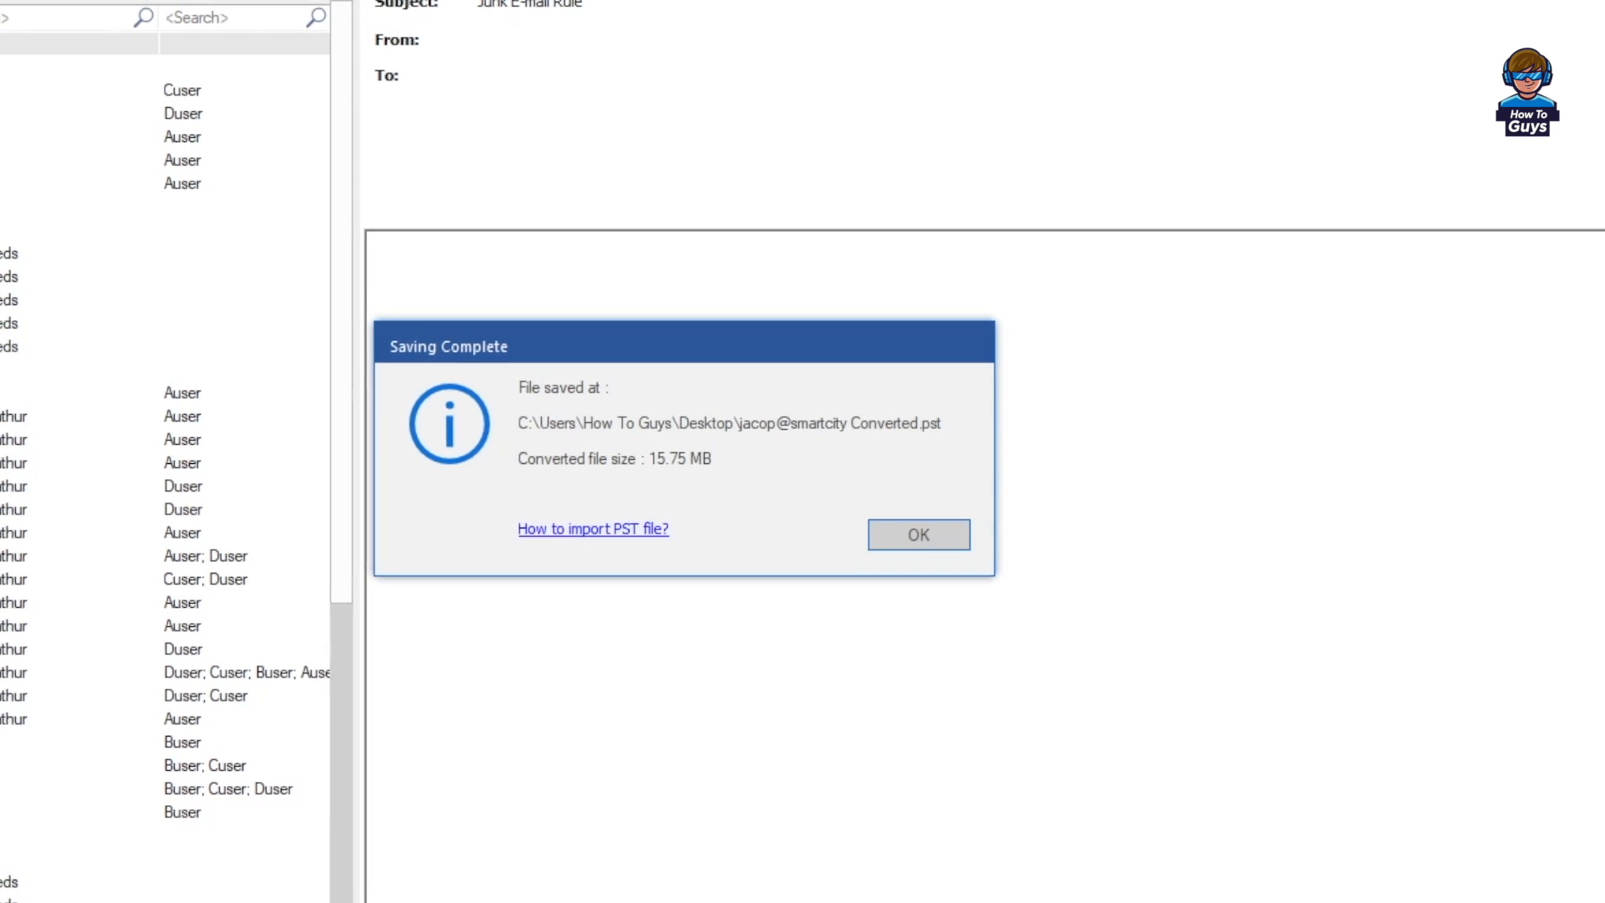
{"action": "left_click", "coordinate": [915, 534]}
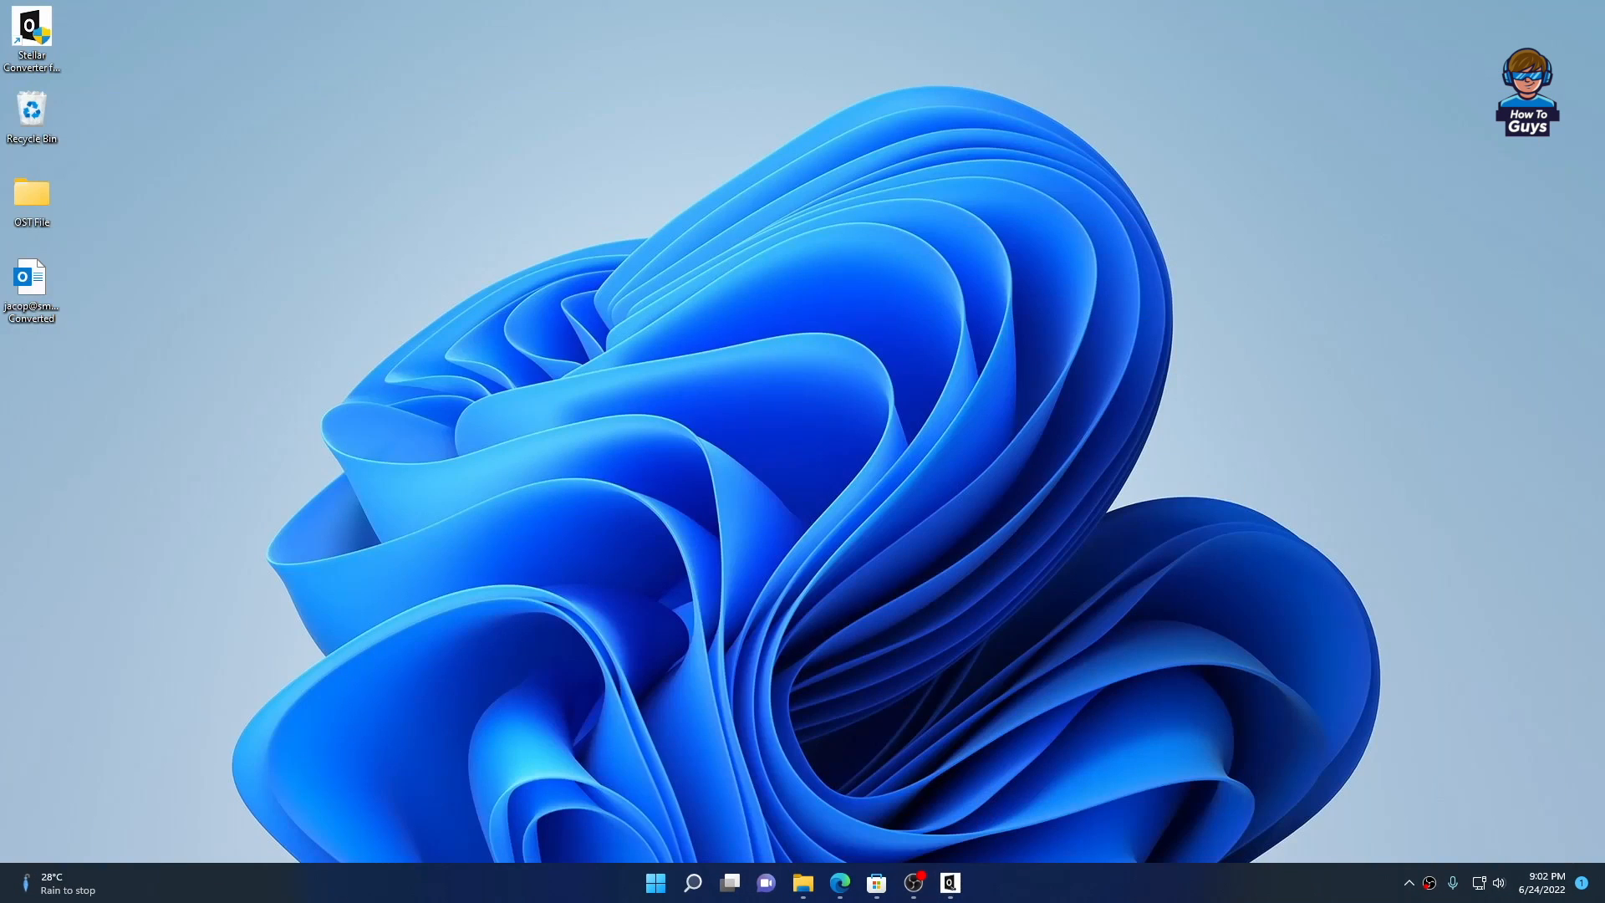
{"action": "mouse_move", "coordinate": [31, 282]}
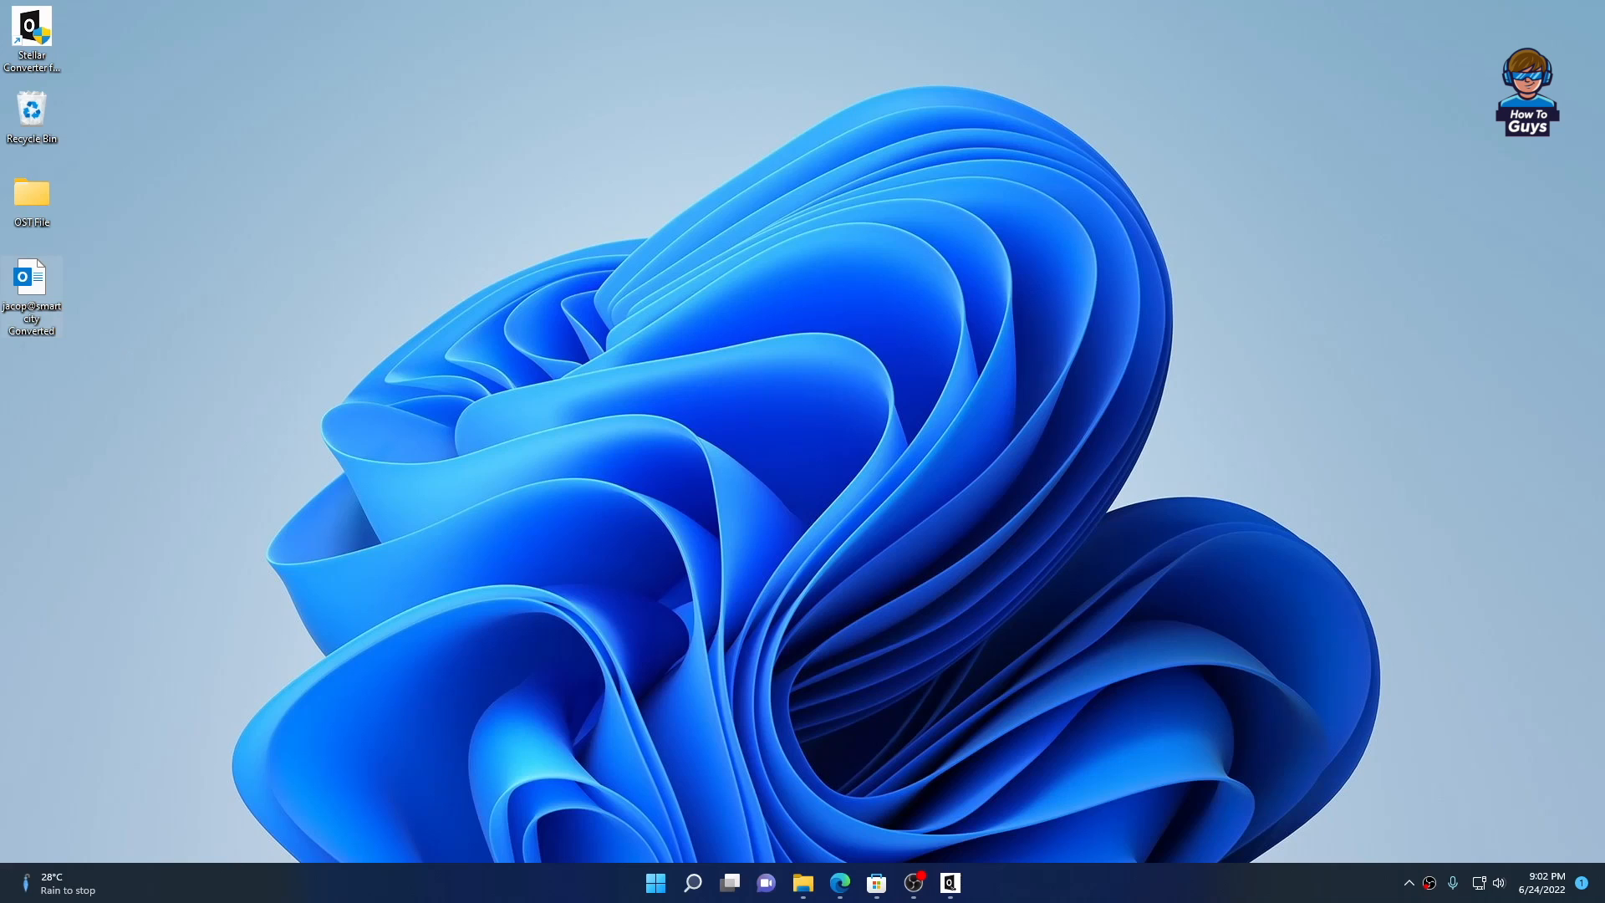
{"action": "left_click", "coordinate": [949, 883]}
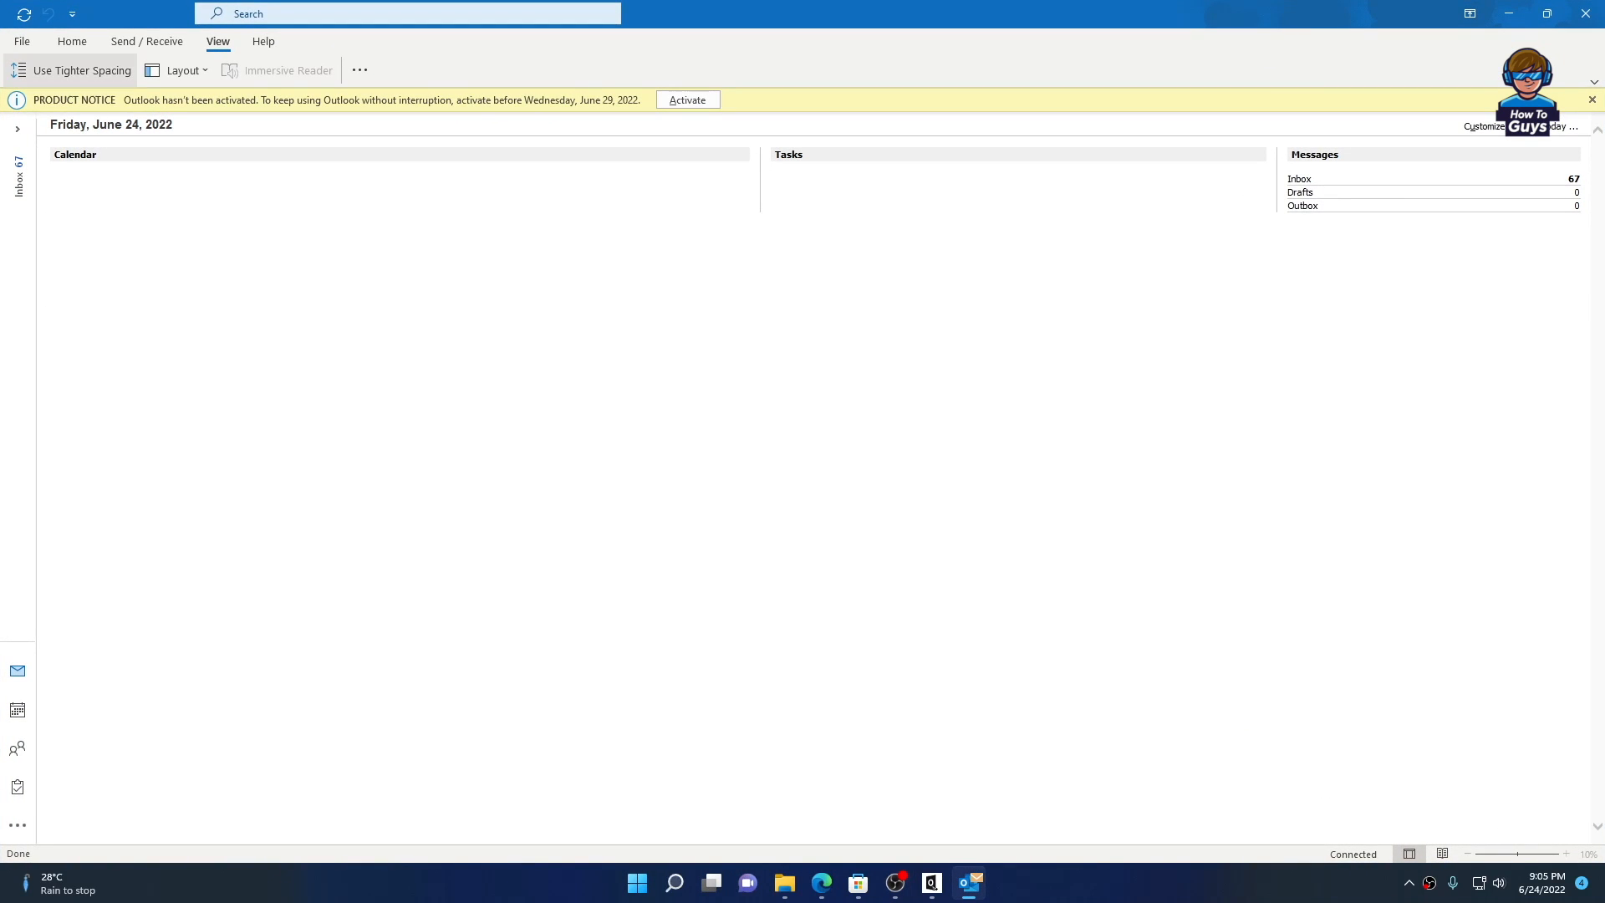
Start Outlook's Import/Export wizard, importing from another file with Outlook Data File (.pst) as the source.
{"action": "left_click", "coordinate": [20, 41]}
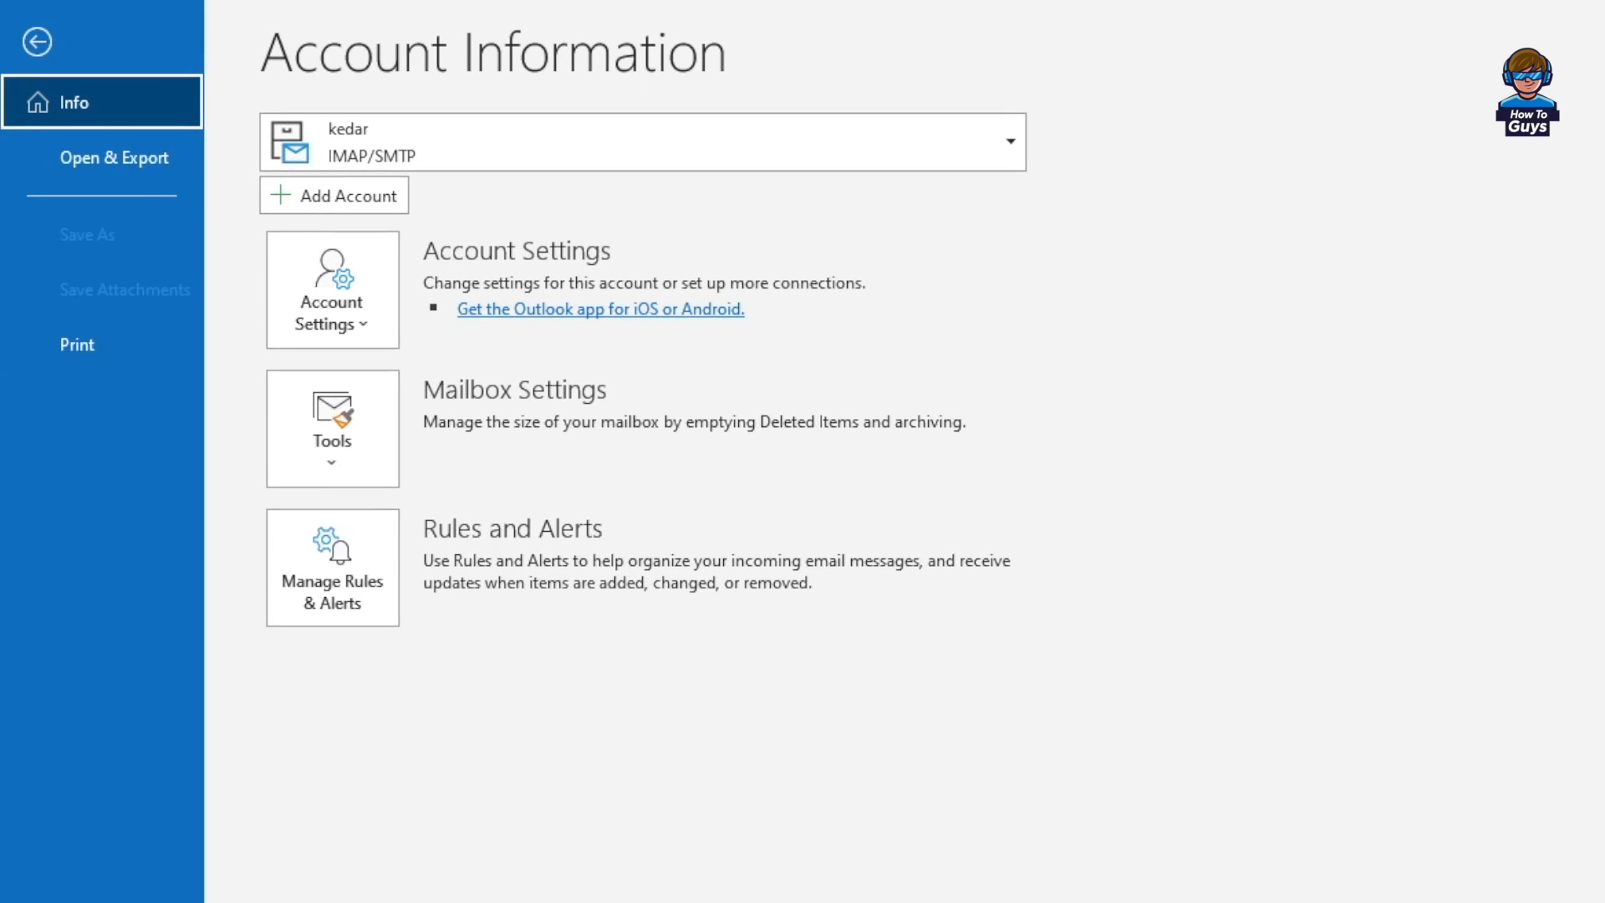
{"action": "left_click", "coordinate": [113, 158]}
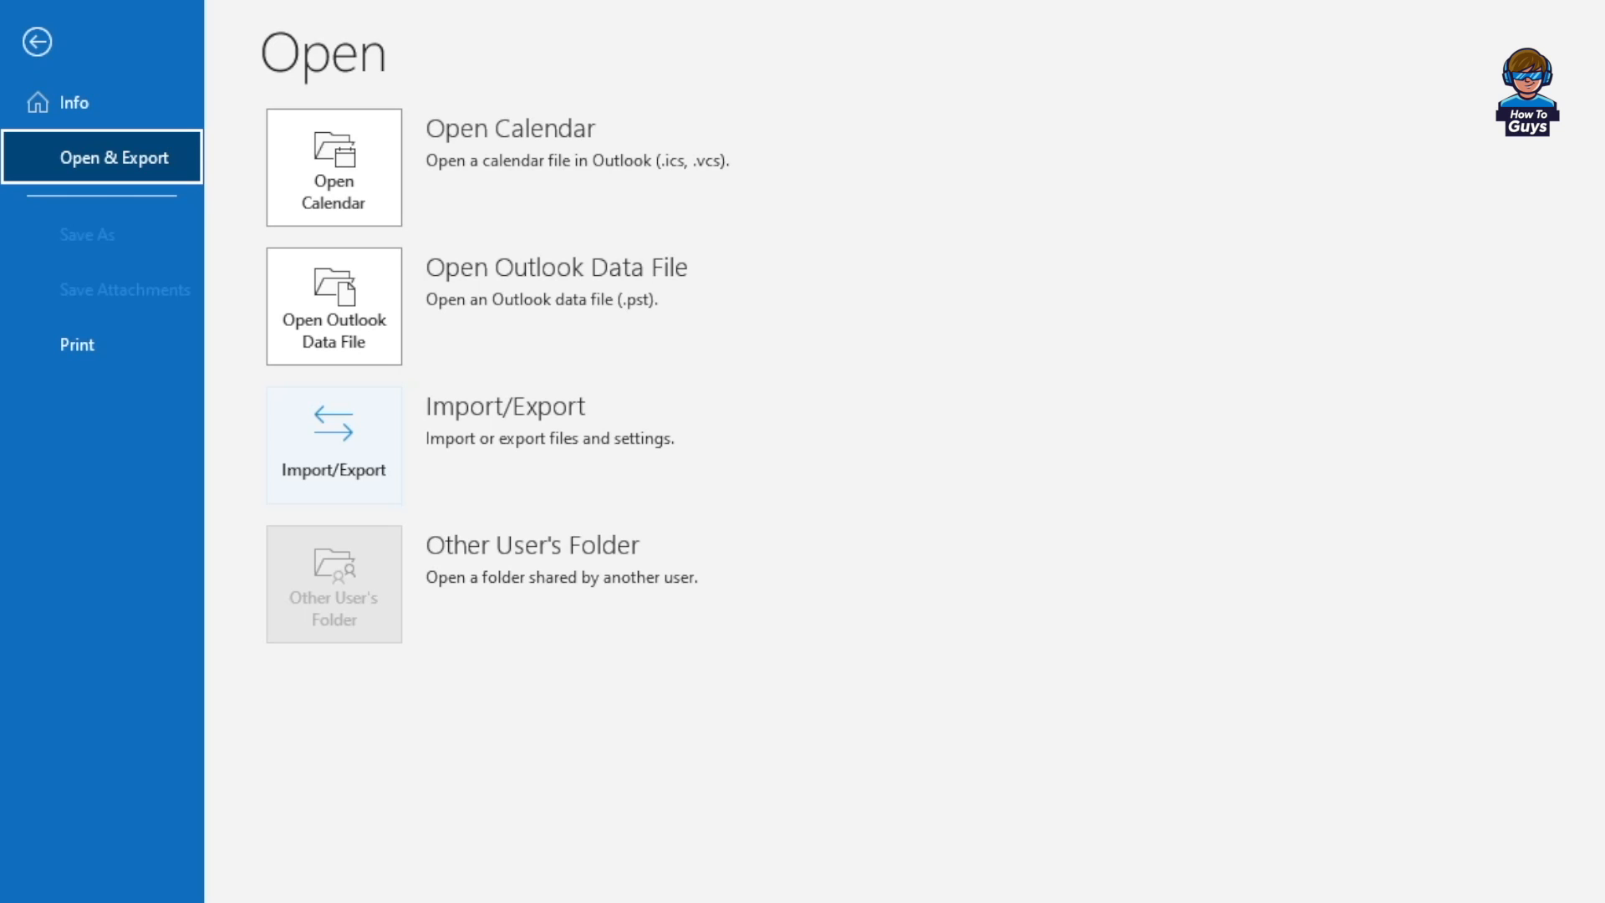
{"action": "left_click", "coordinate": [332, 444]}
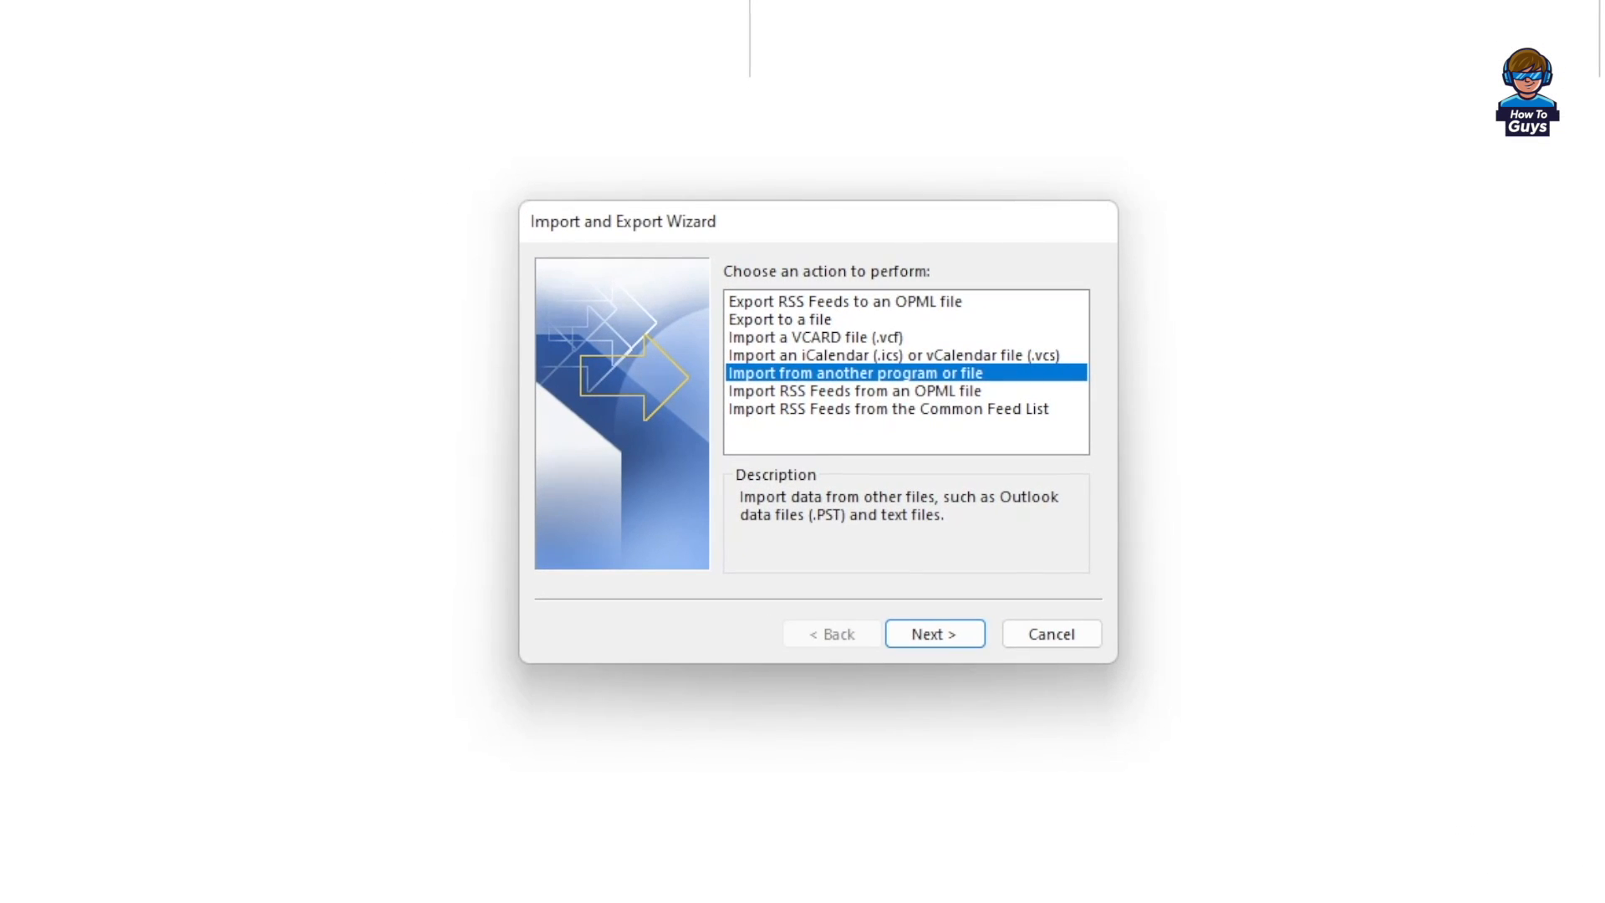
{"action": "left_click", "coordinate": [932, 633]}
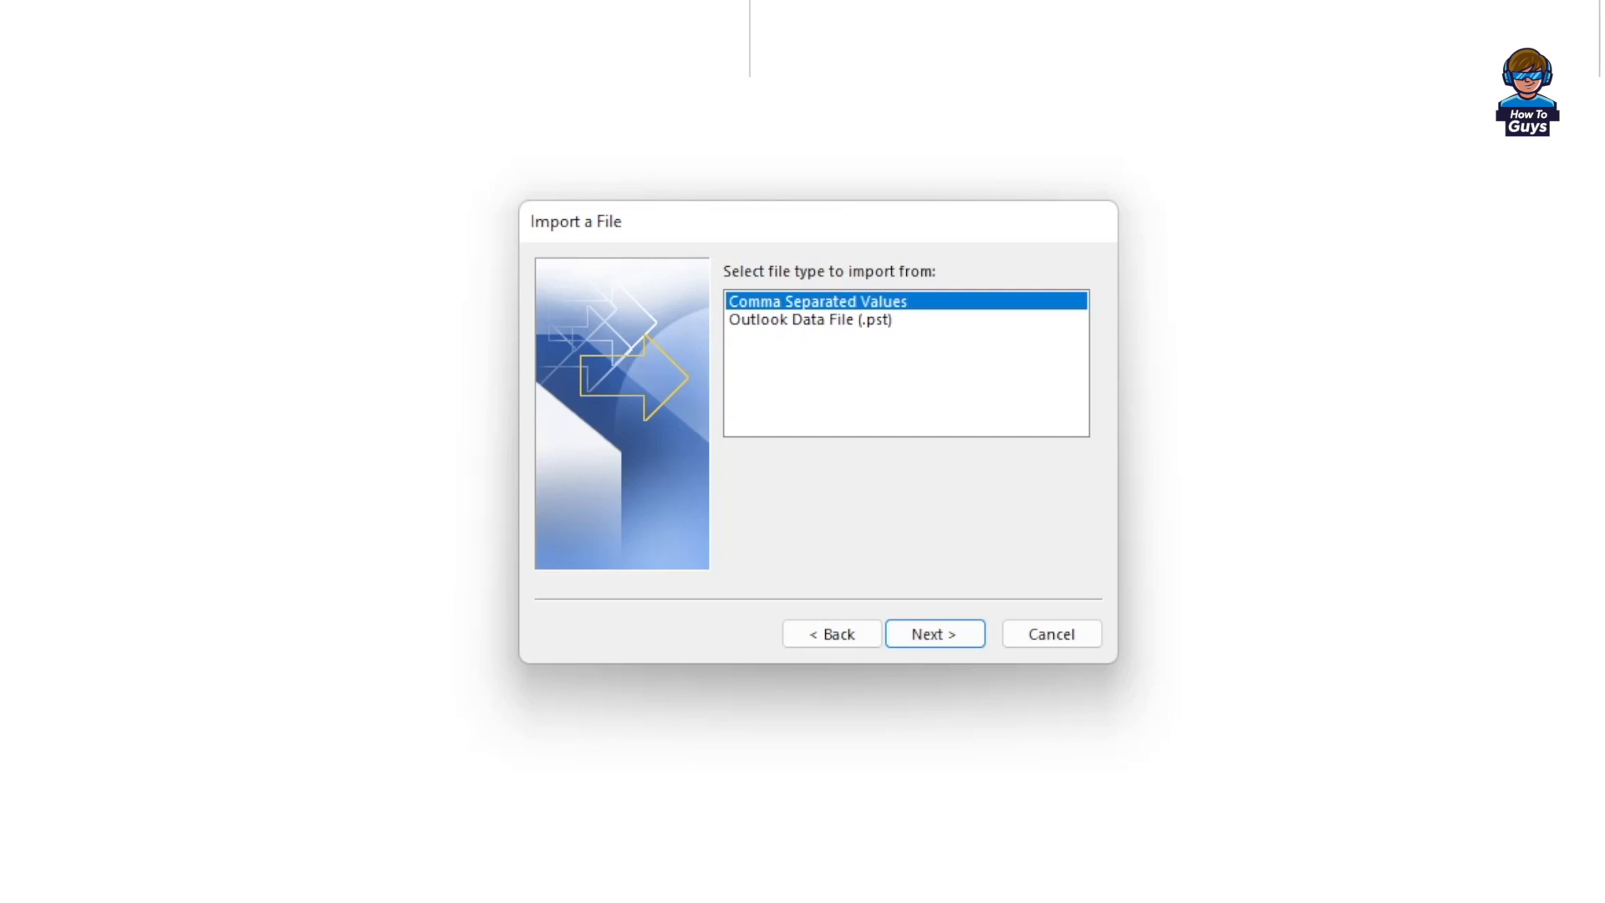
{"action": "left_click", "coordinate": [808, 319]}
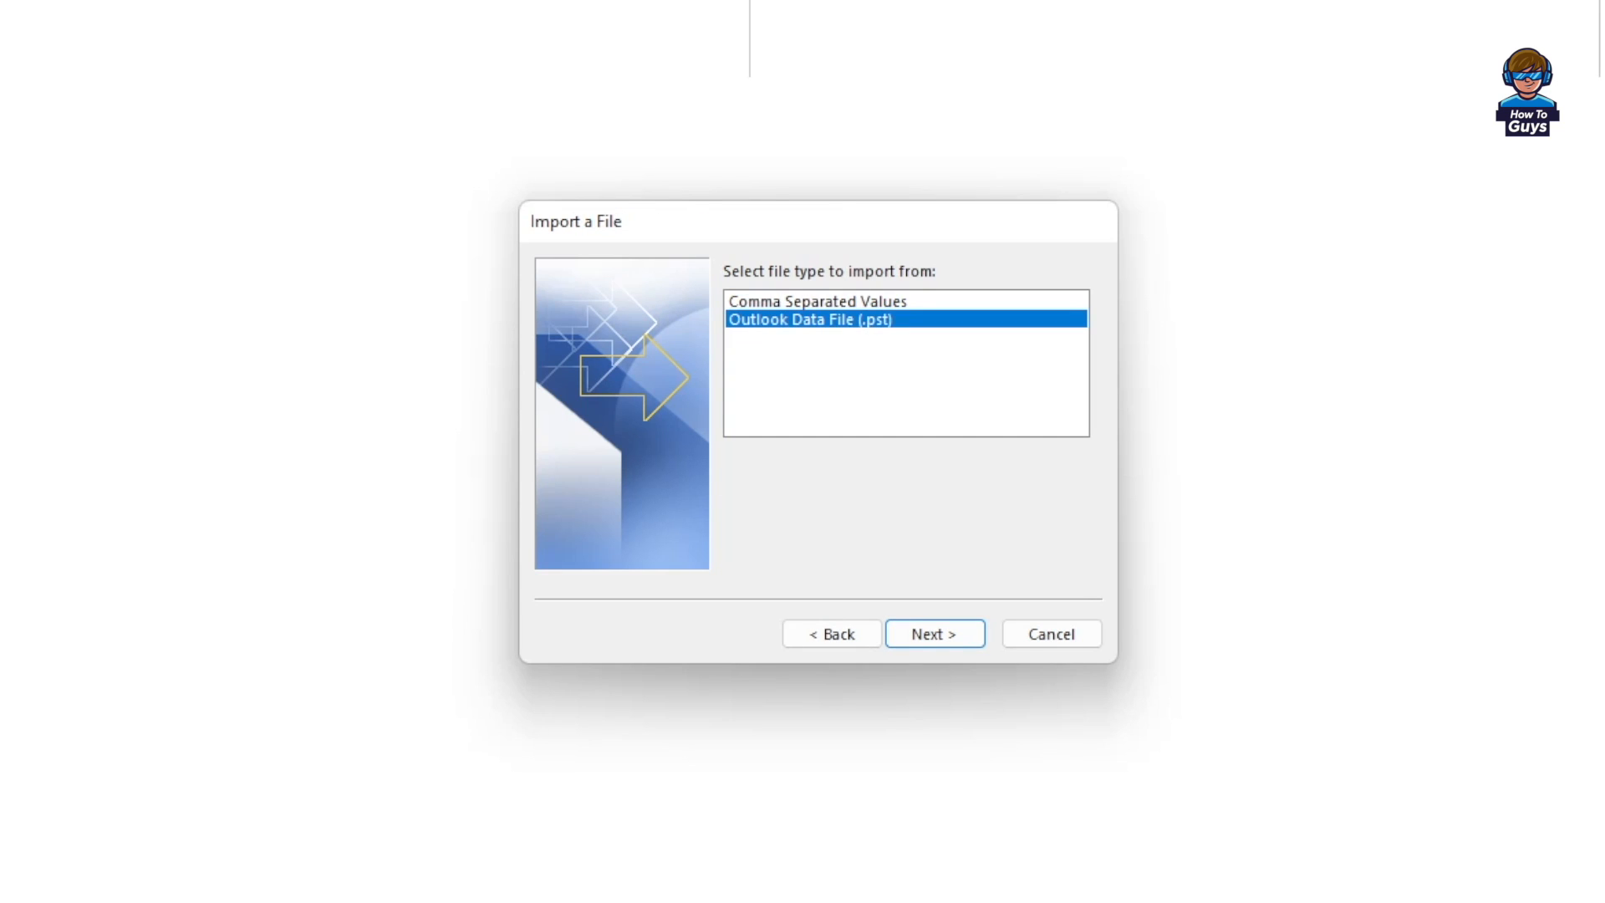
{"action": "left_click", "coordinate": [933, 633]}
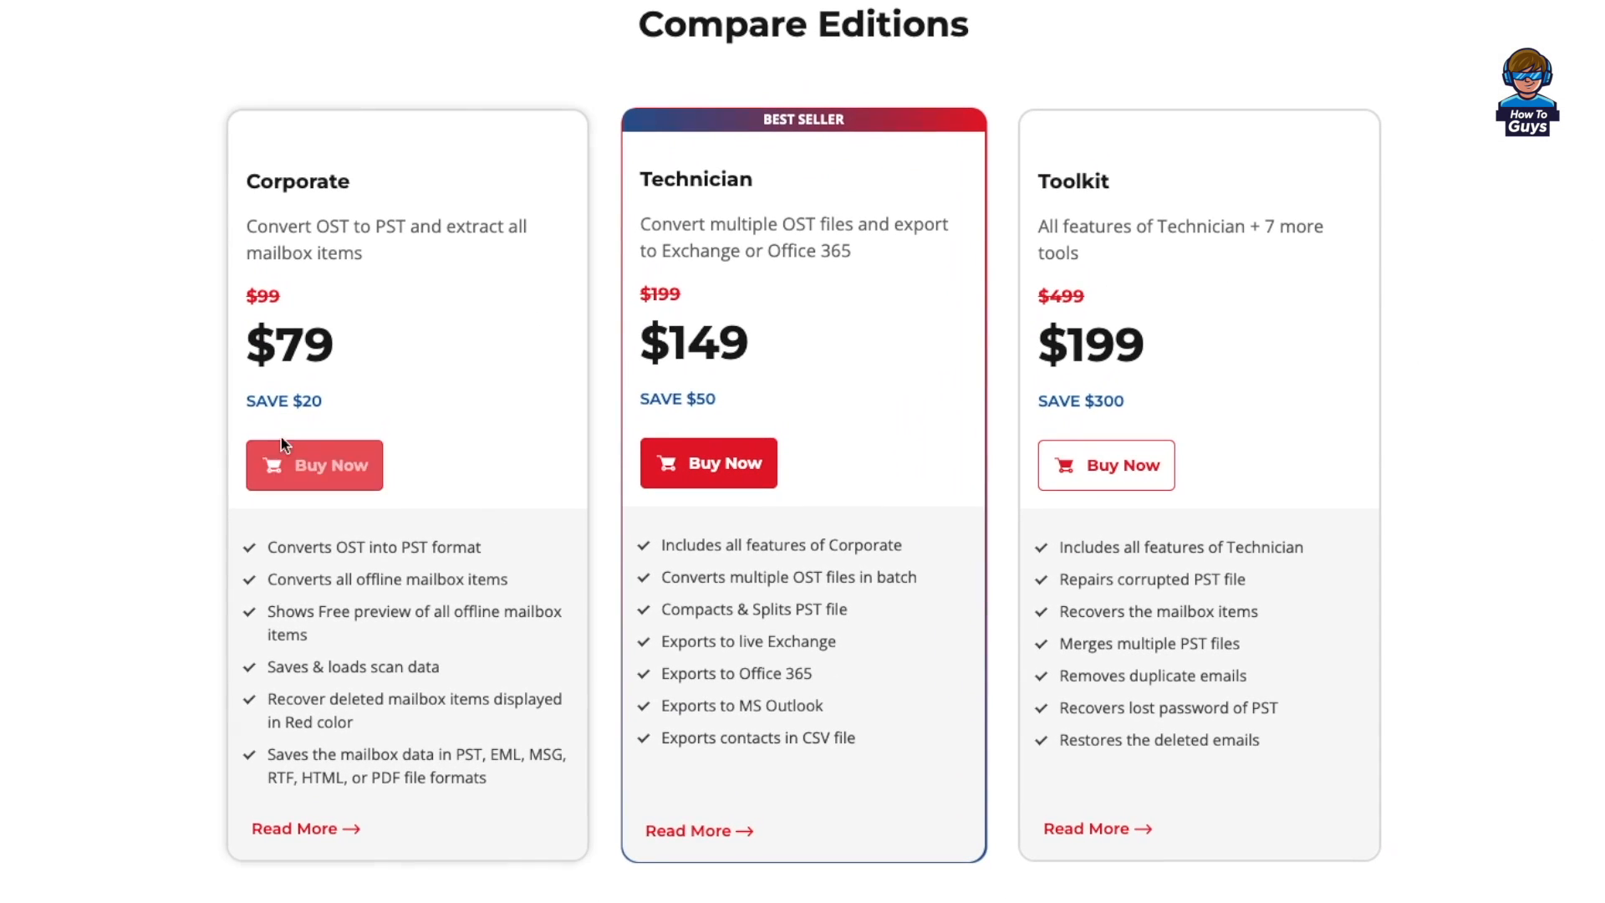
{"action": "mouse_move", "coordinate": [738, 356]}
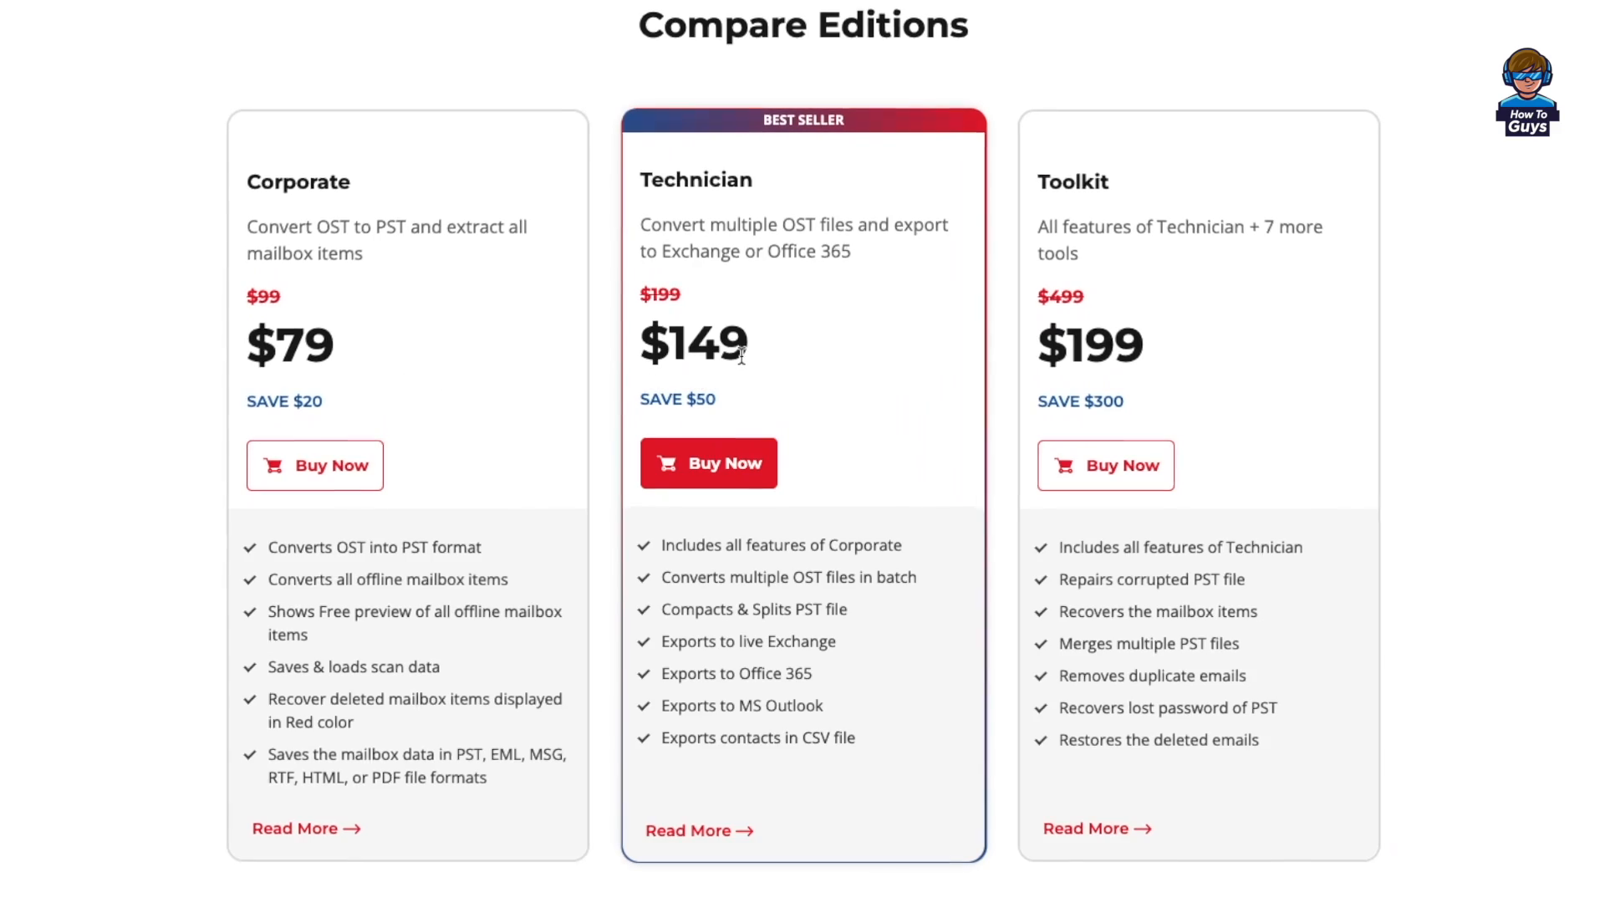